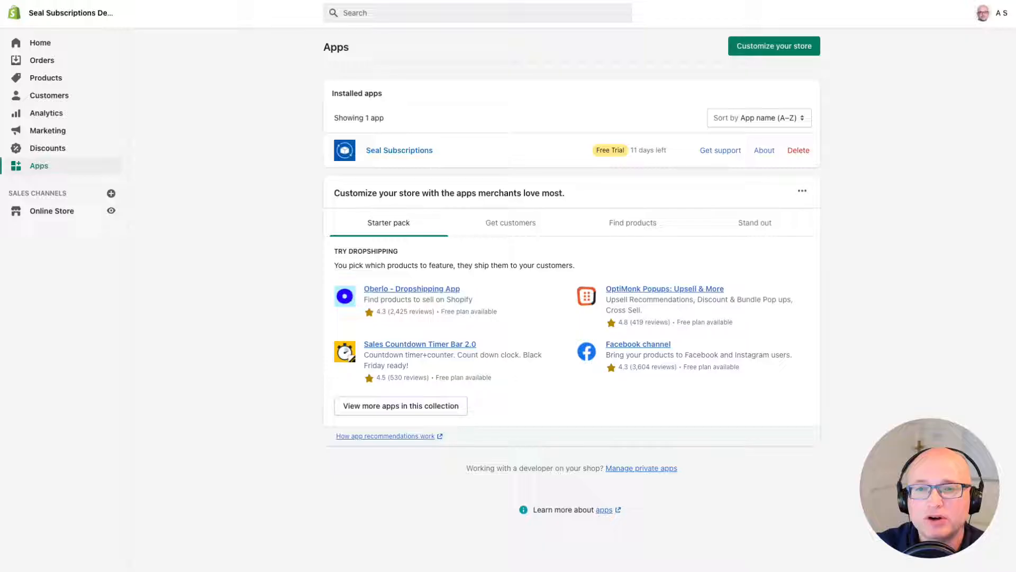
mouse_move(259, 382)
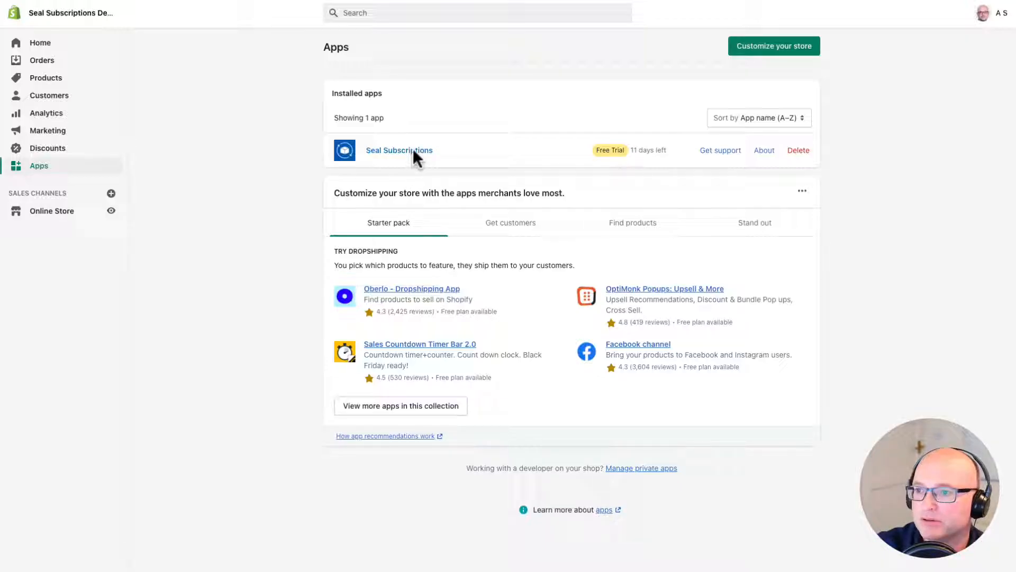
Launch Seal Subscriptions from the Installed apps list.
left_click(399, 150)
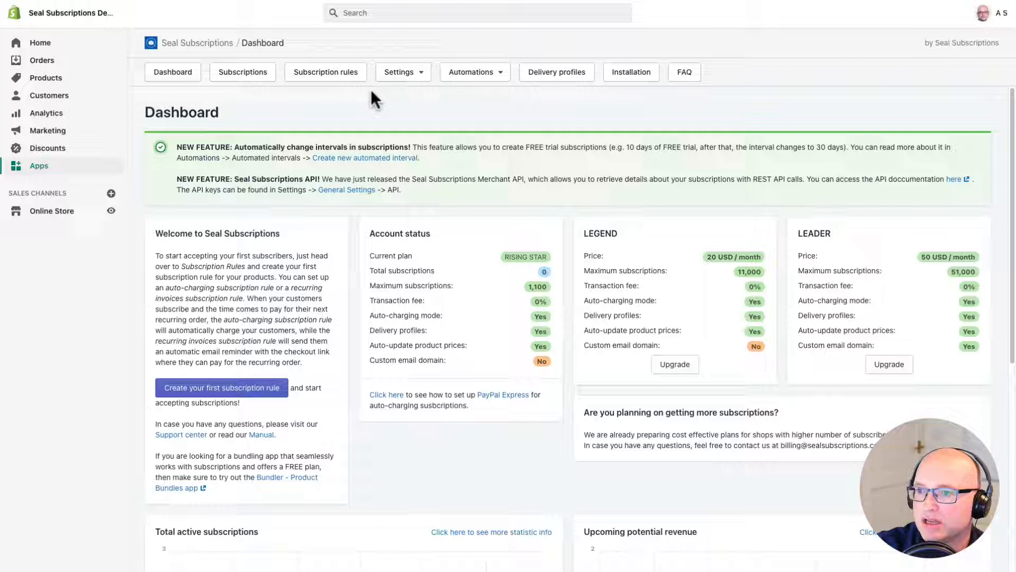
mouse_move(326, 72)
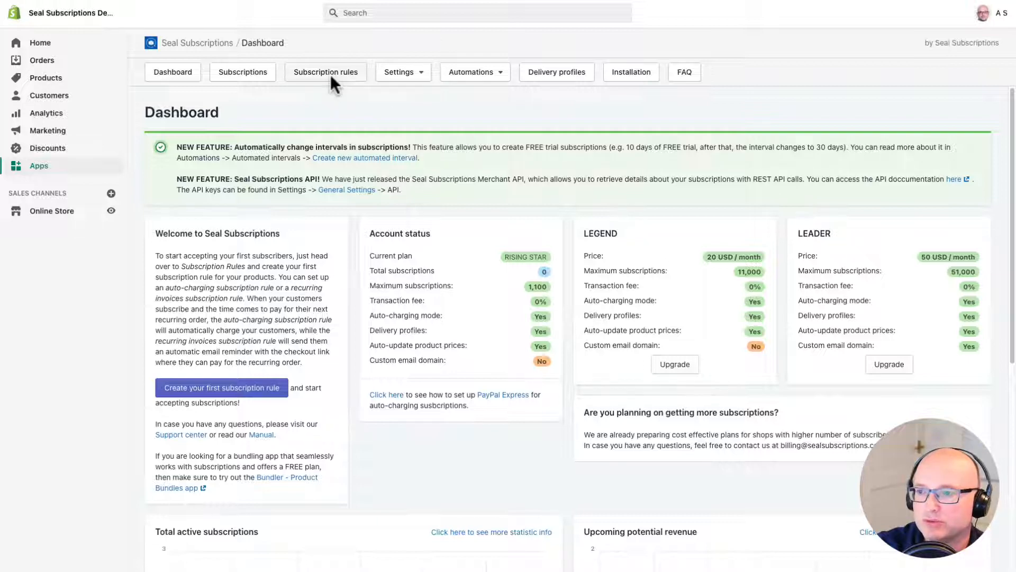
Go to the Subscription rules page and confirm no rules exist yet.
left_click(325, 72)
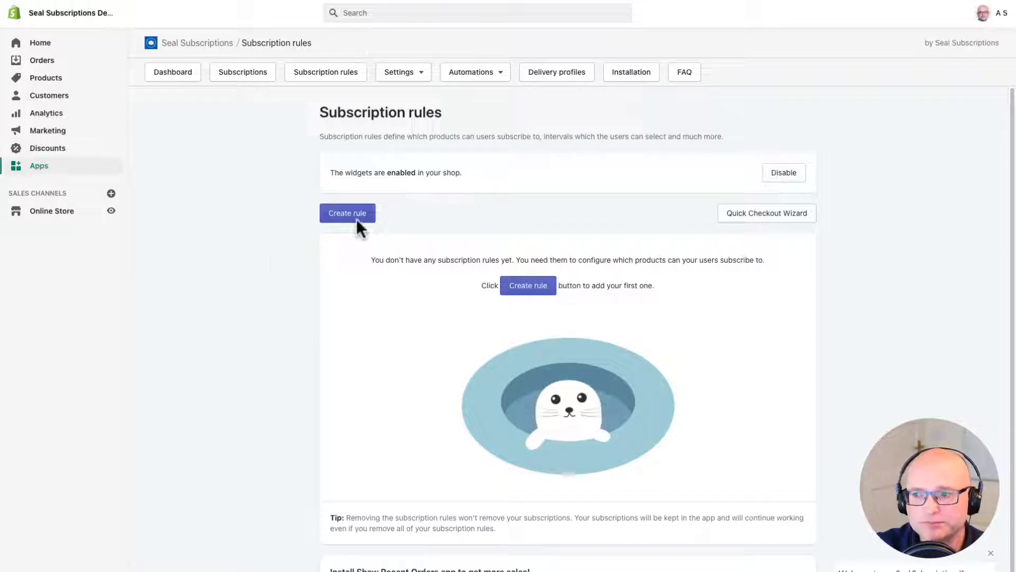
Create a new rule form named 'Subscribe & save' with a weekly selling plan.
left_click(348, 213)
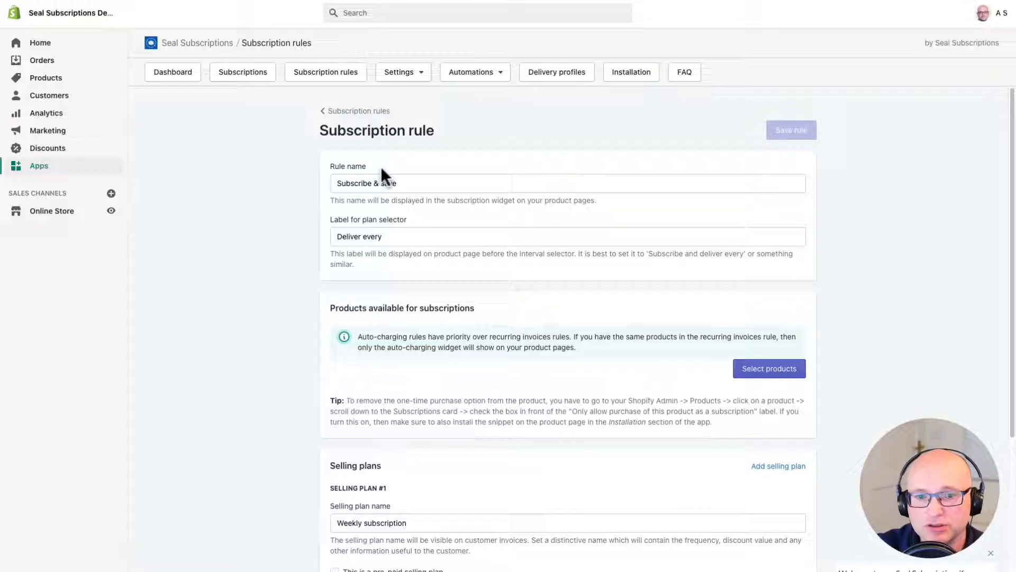
left_click(402, 183)
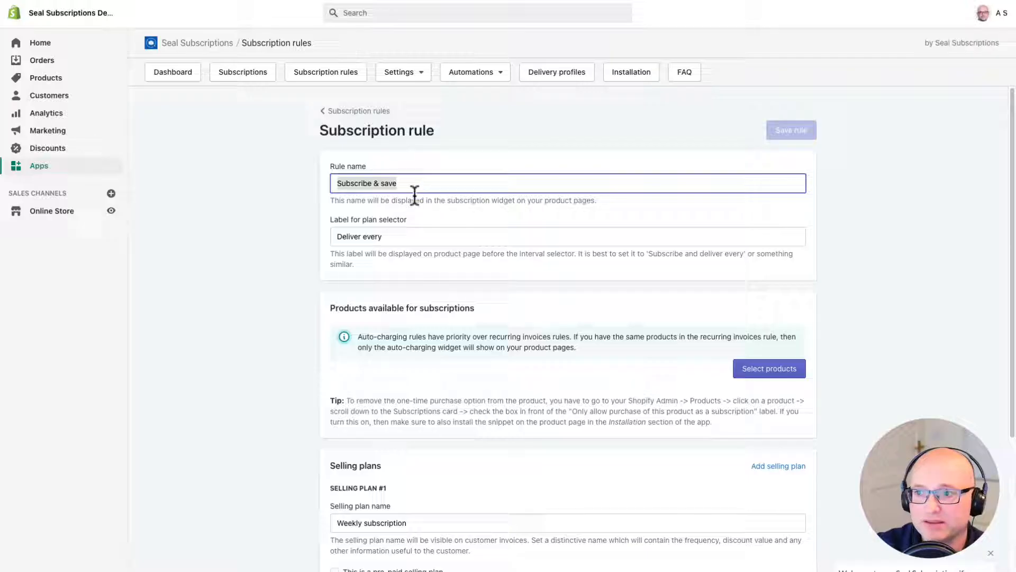
mouse_move(373, 194)
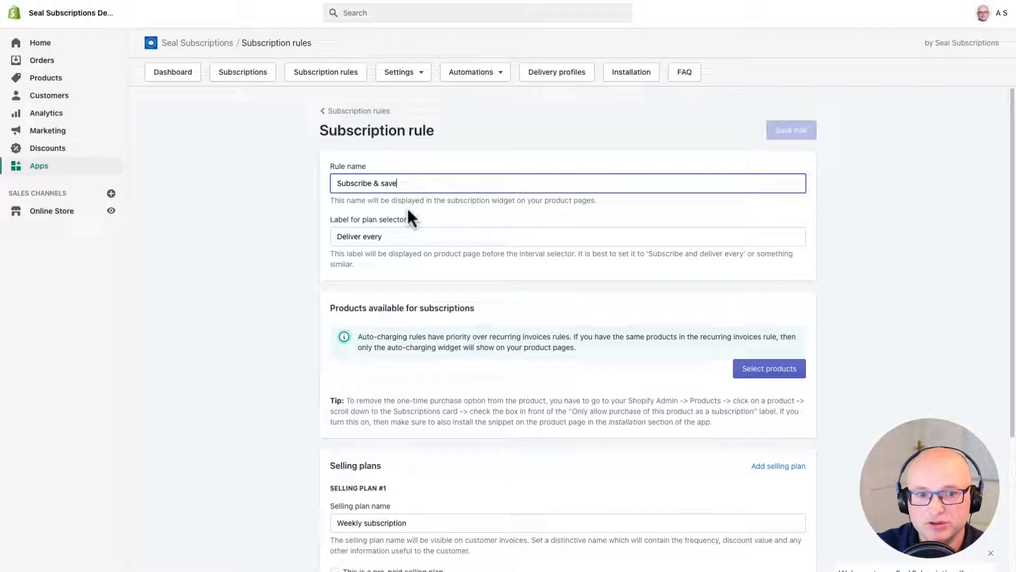
left_click(335, 236)
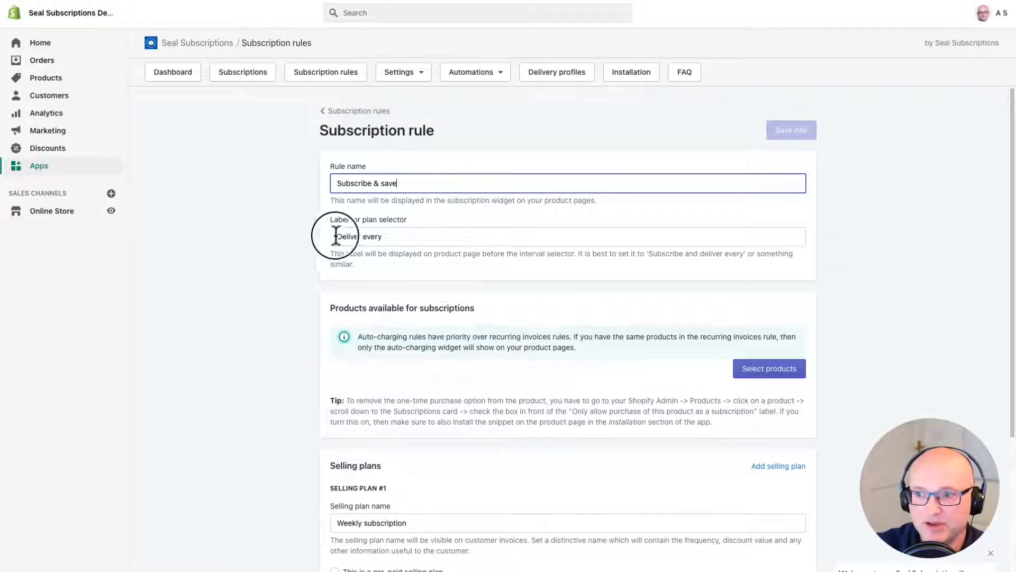
left_click(567, 236)
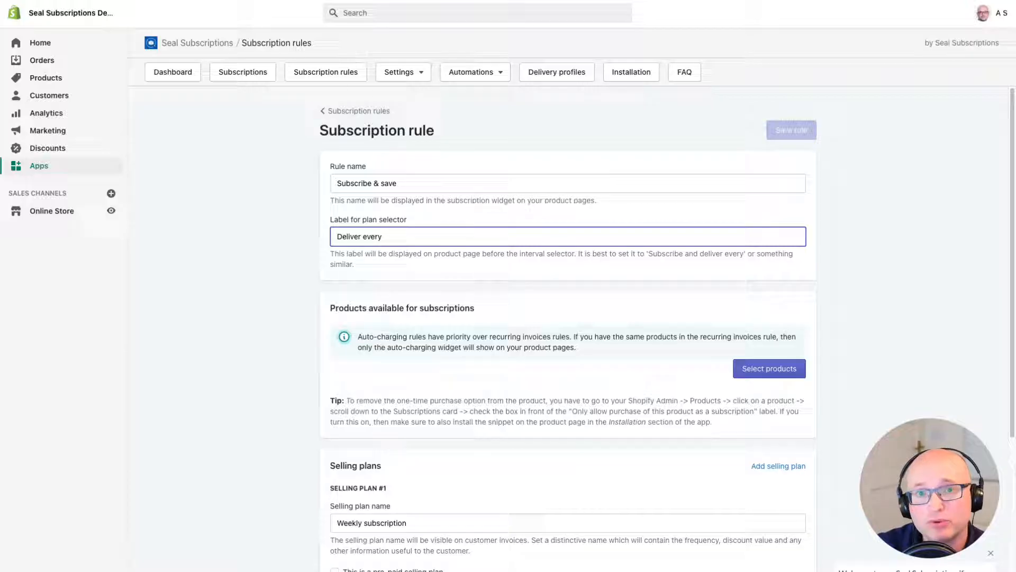
left_click(381, 236)
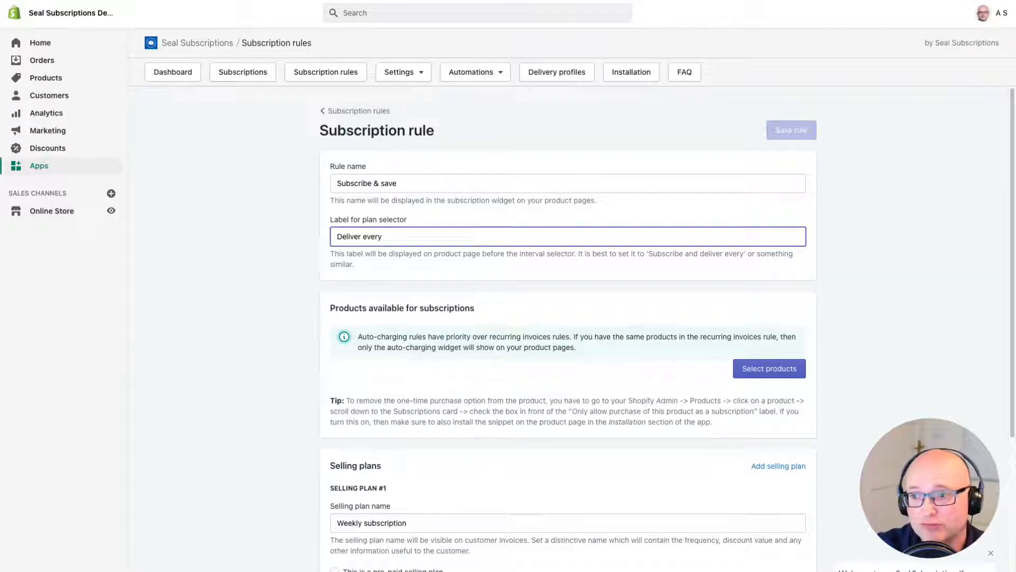
mouse_move(136, 300)
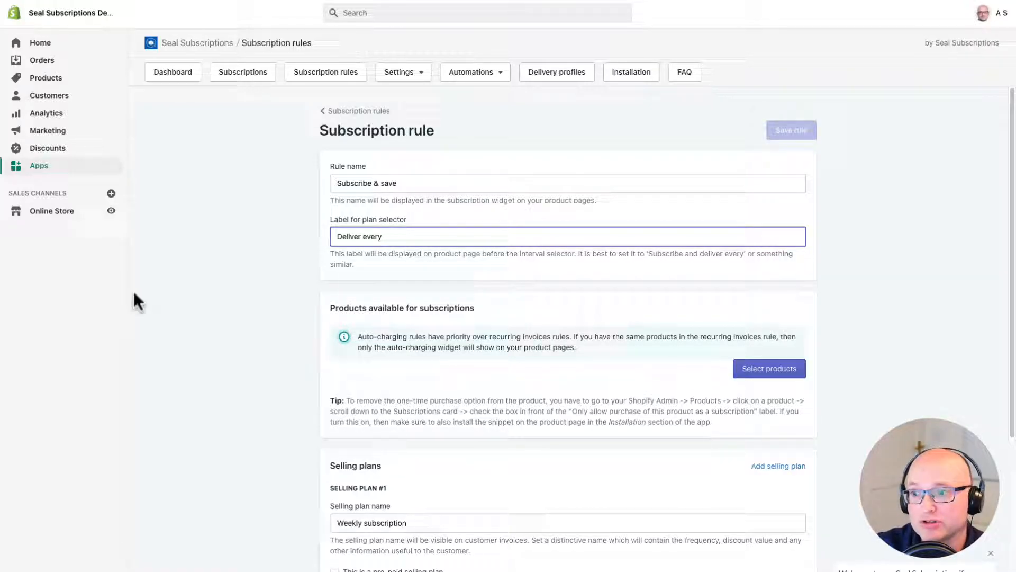
mouse_move(769, 369)
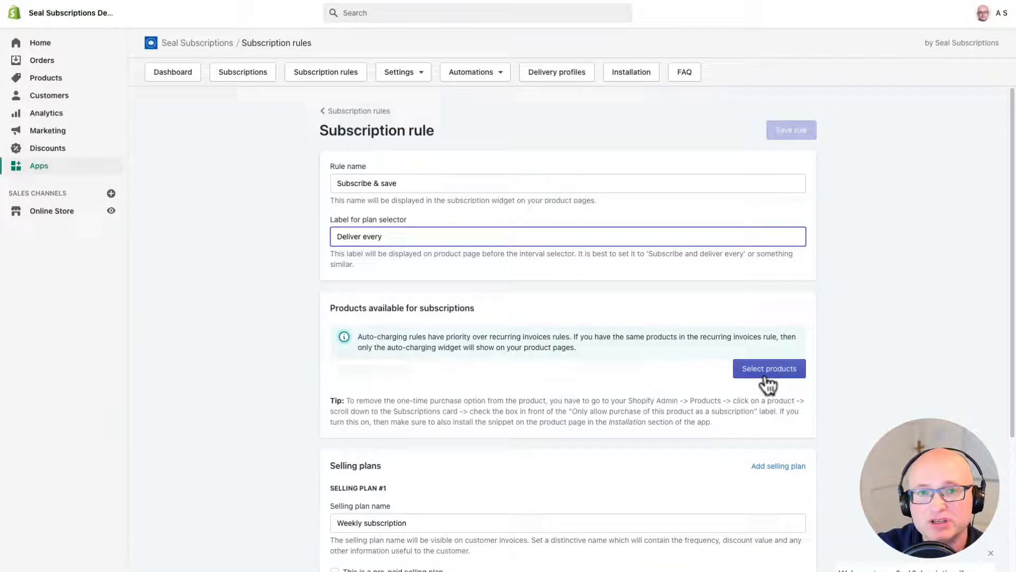
Add Bag of coffee as the product this rule applies to.
left_click(769, 368)
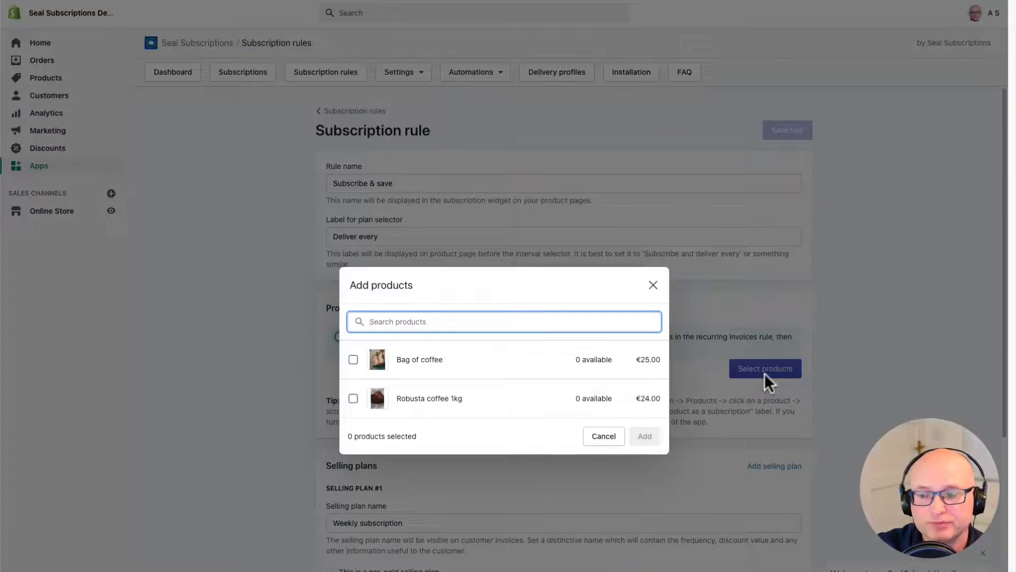
mouse_move(515, 363)
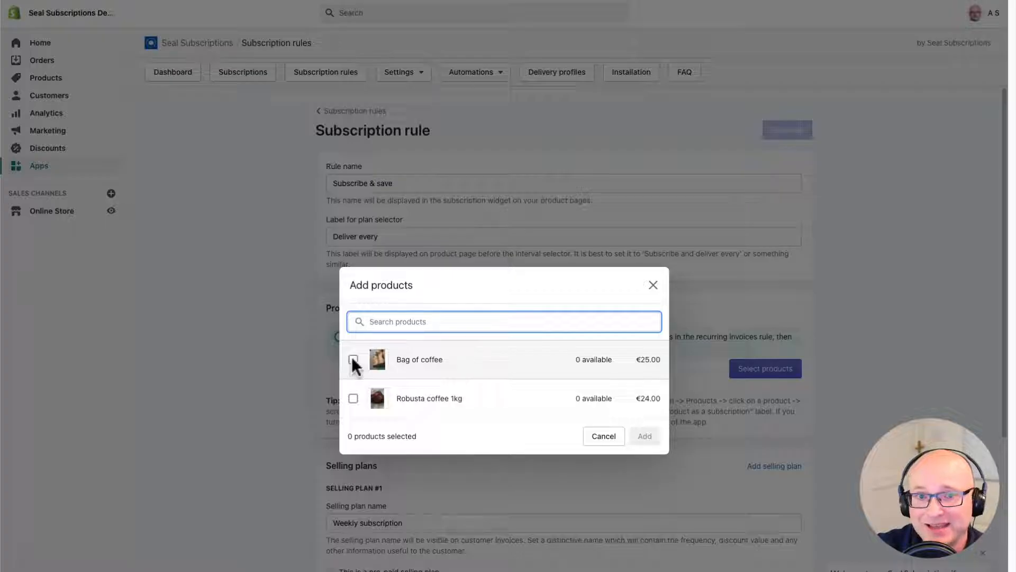
left_click(353, 359)
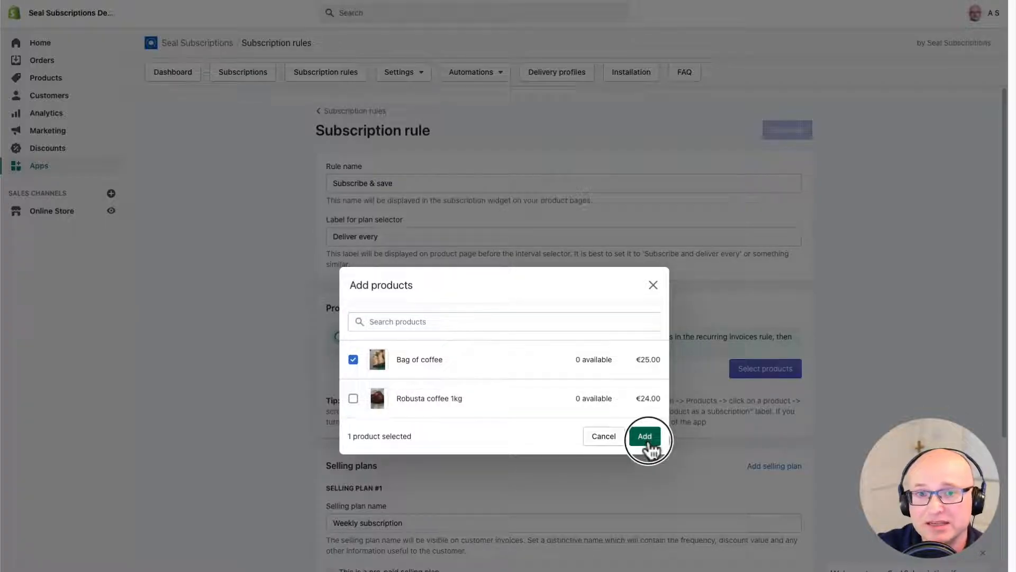
left_click(643, 436)
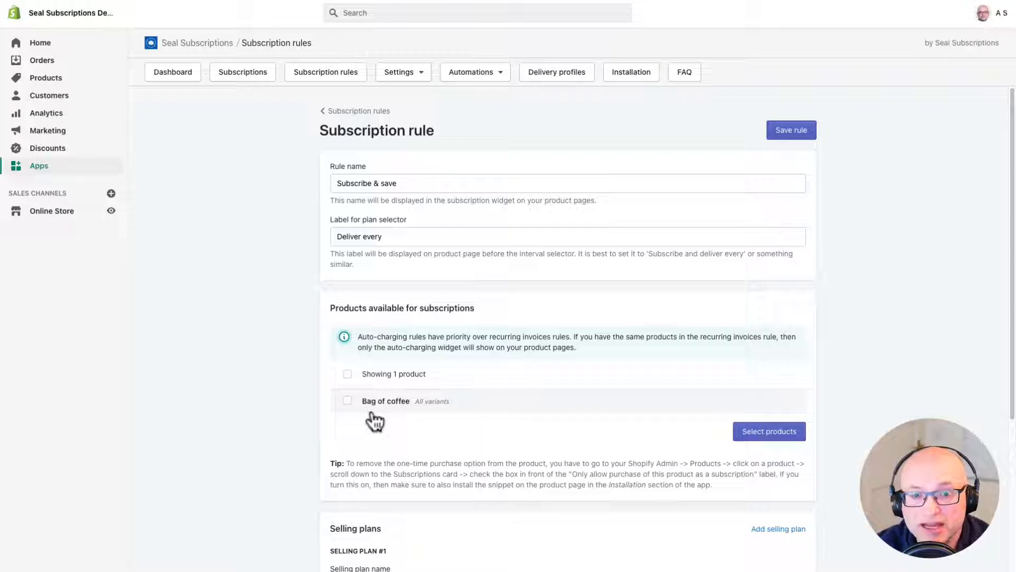
mouse_move(92, 401)
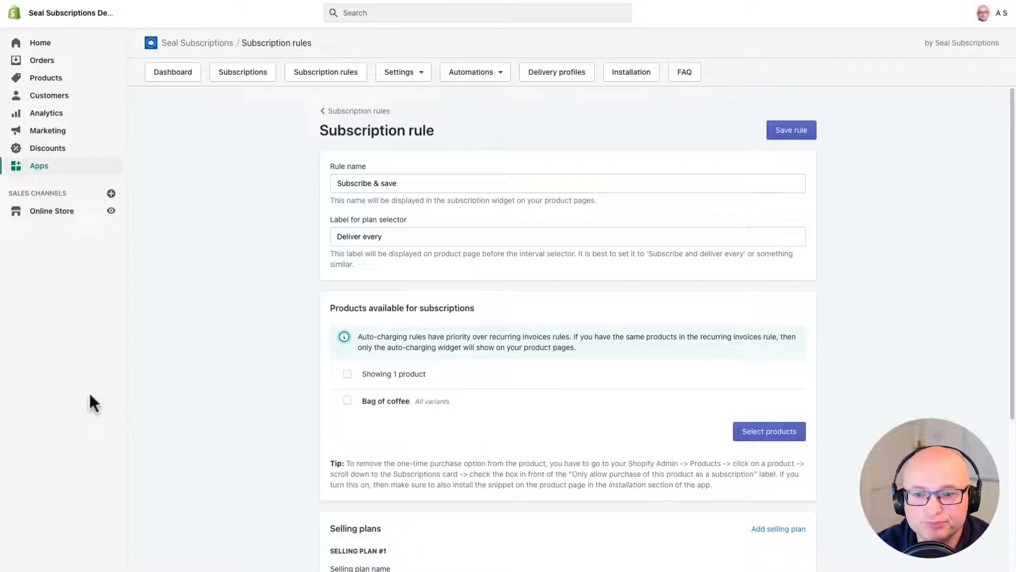
Rename selling plan #1 to 'Monthly subscription', delivered every 1 month.
scroll("down", 3)
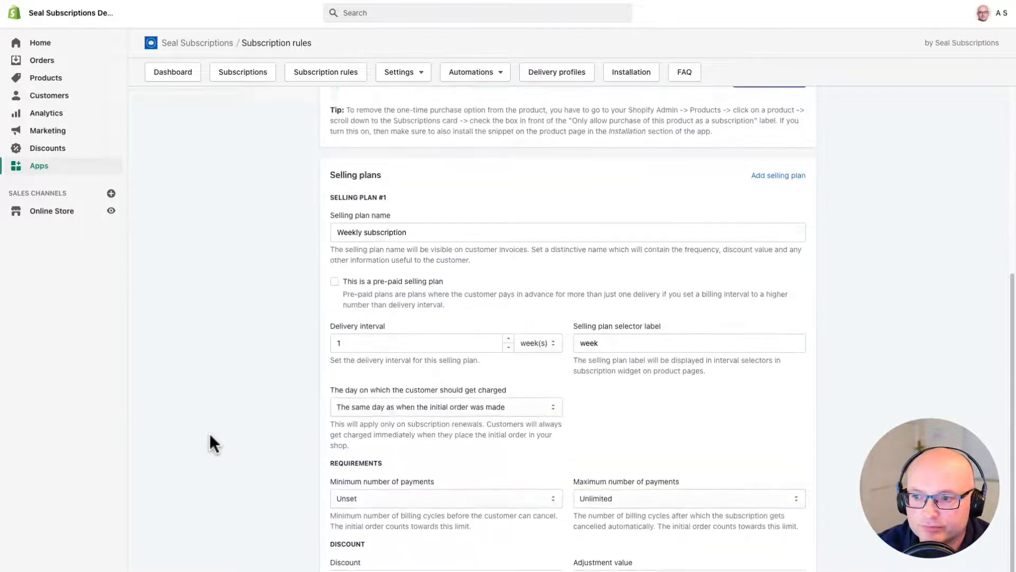
scroll("down", 3)
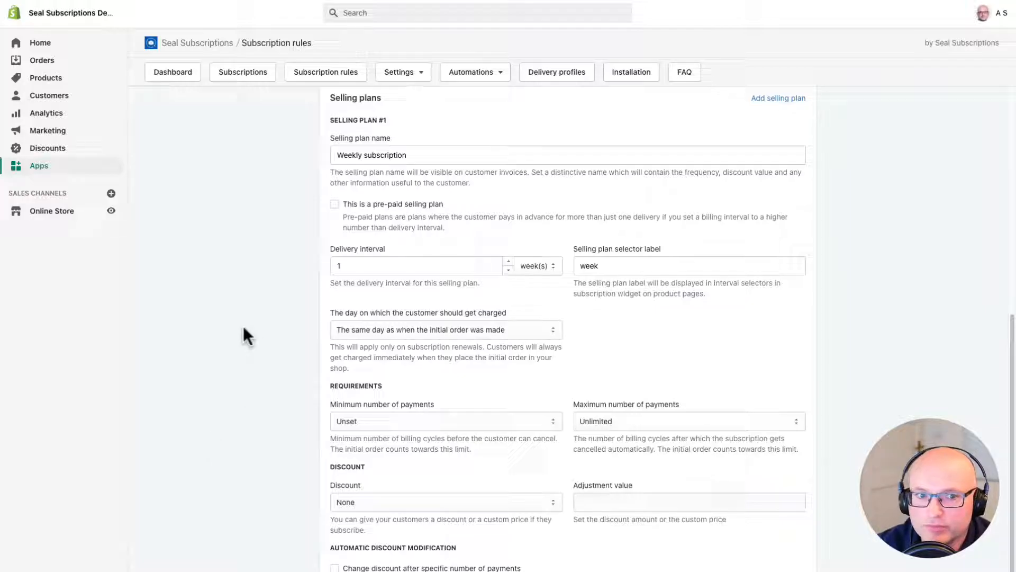
left_click(566, 154)
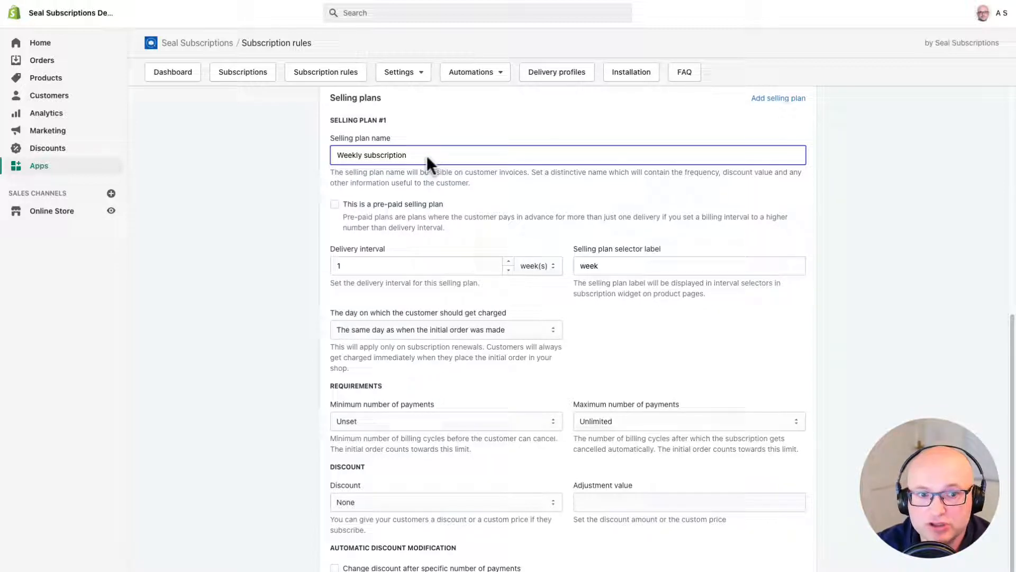
mouse_move(330, 165)
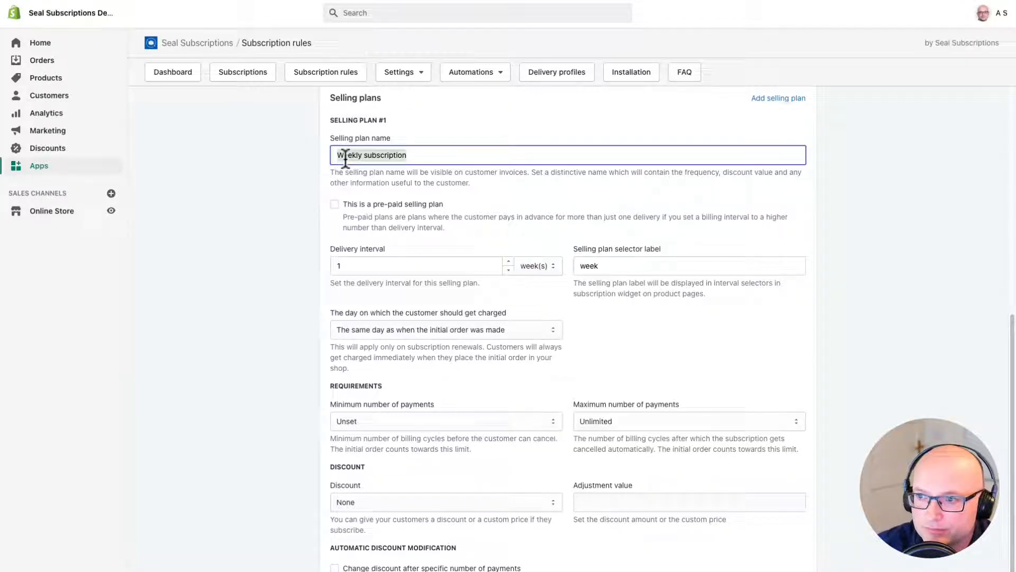
type("Monthly subscription")
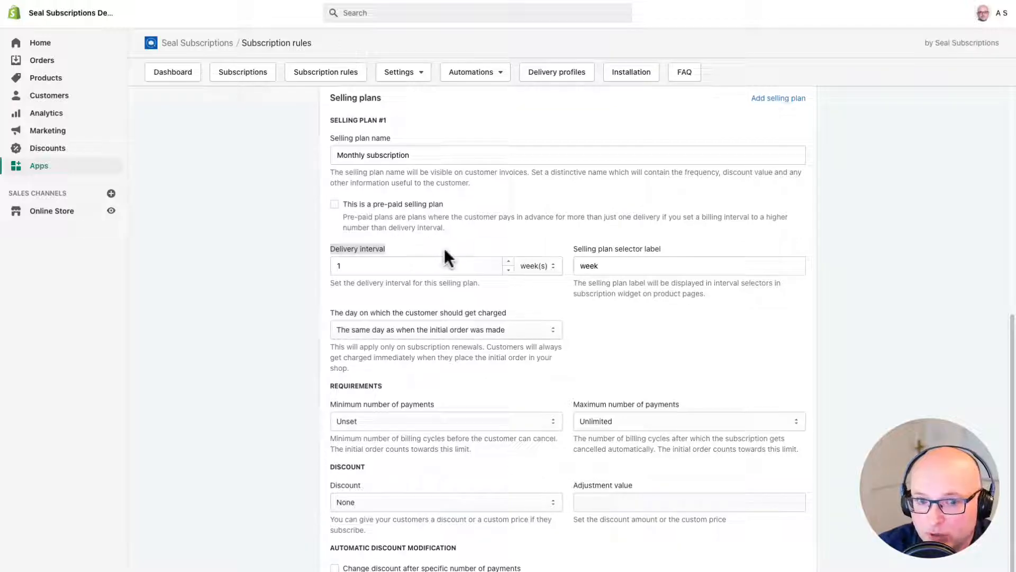
left_click(536, 266)
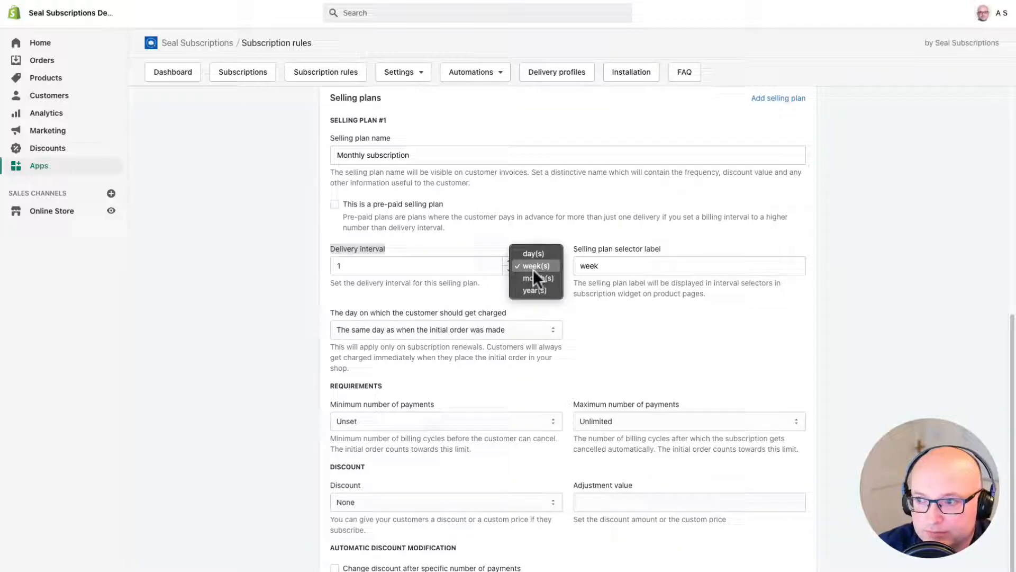
left_click(534, 278)
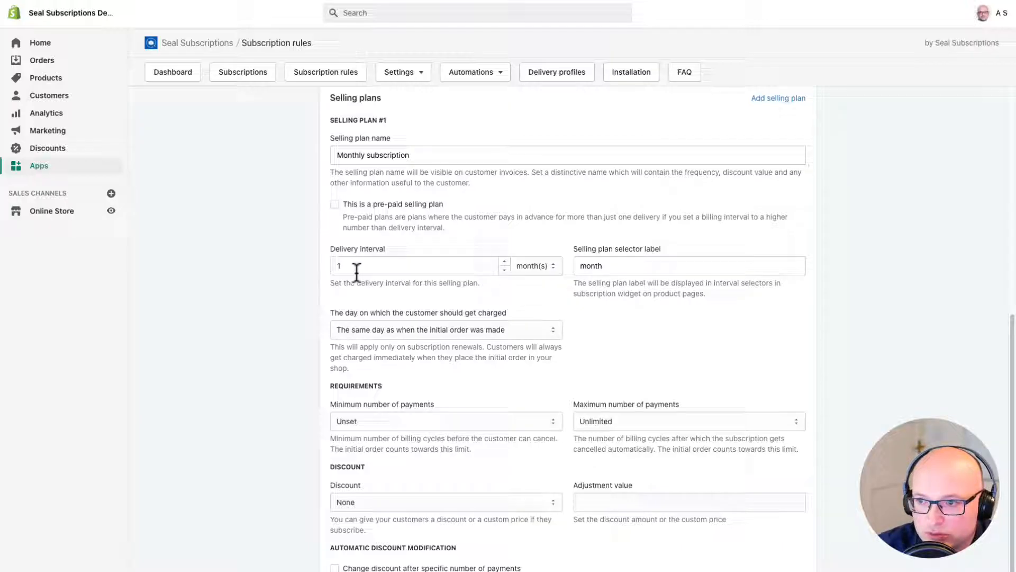
left_click(418, 266)
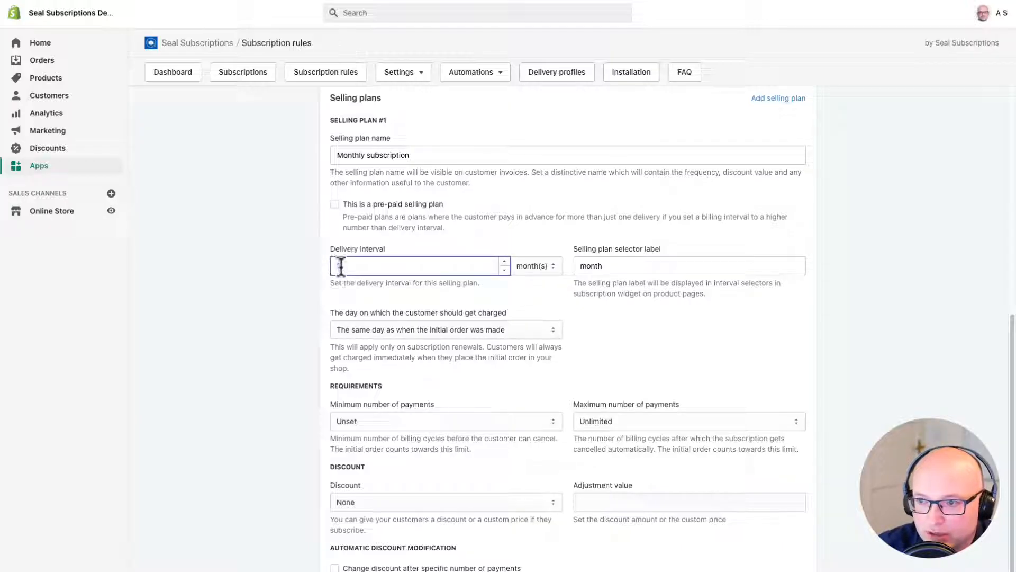
type("1")
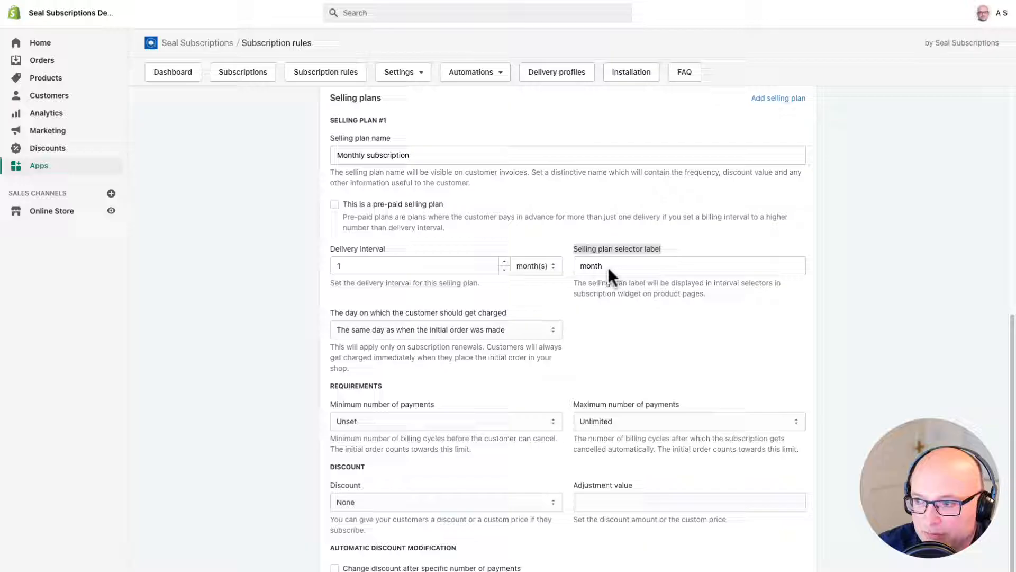
left_click(688, 266)
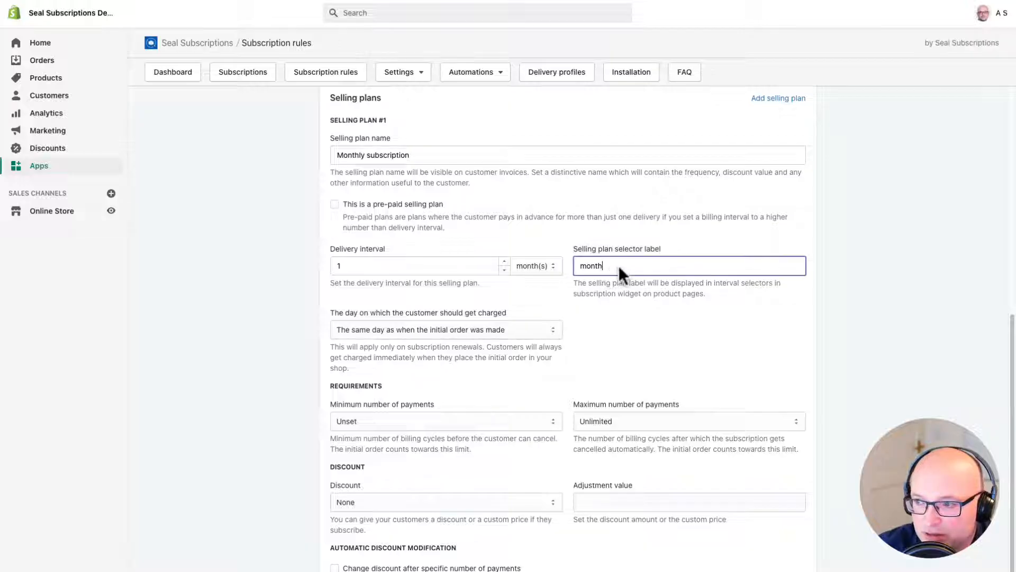
double_click(591, 266)
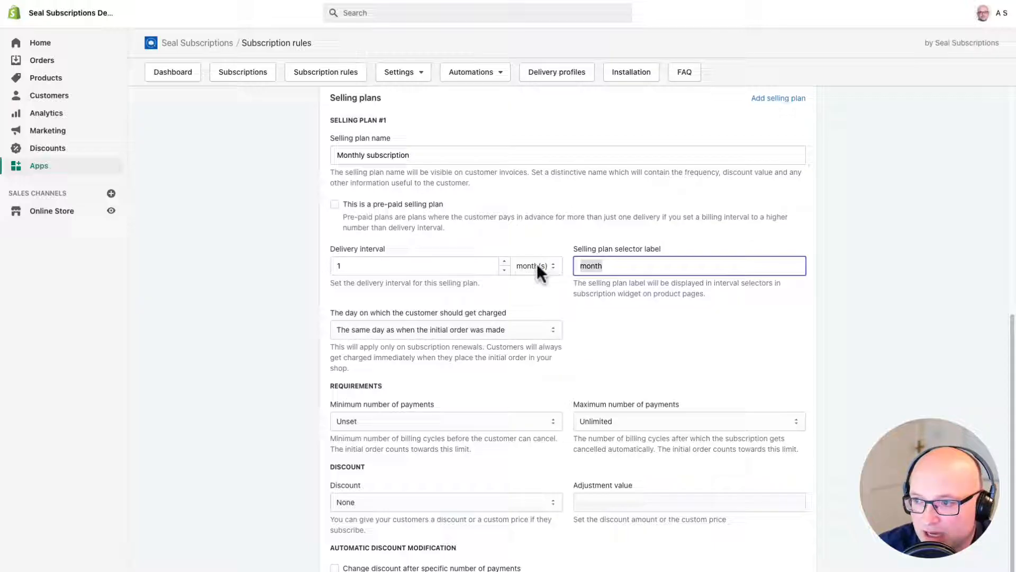
left_click(533, 266)
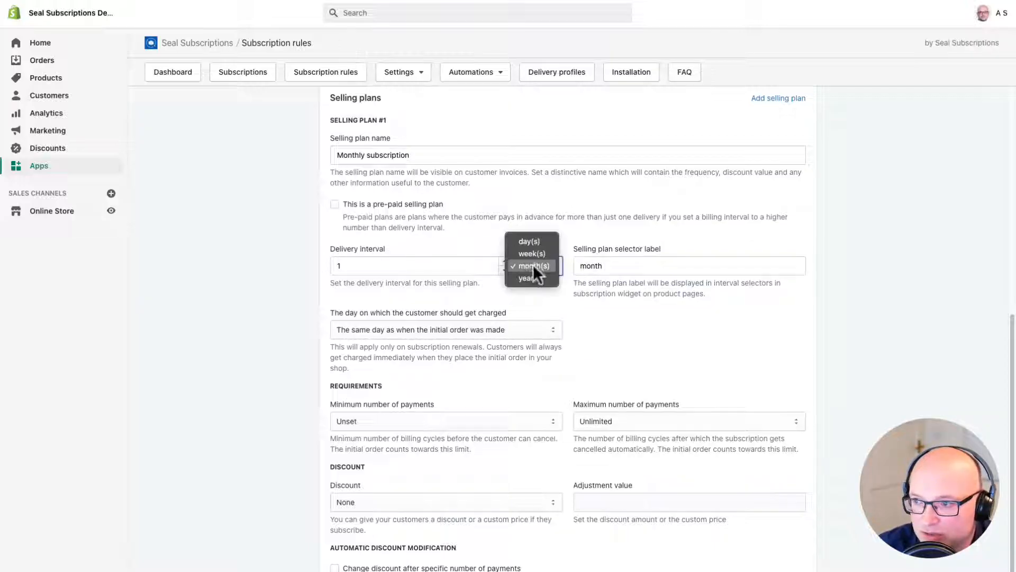
left_click(532, 265)
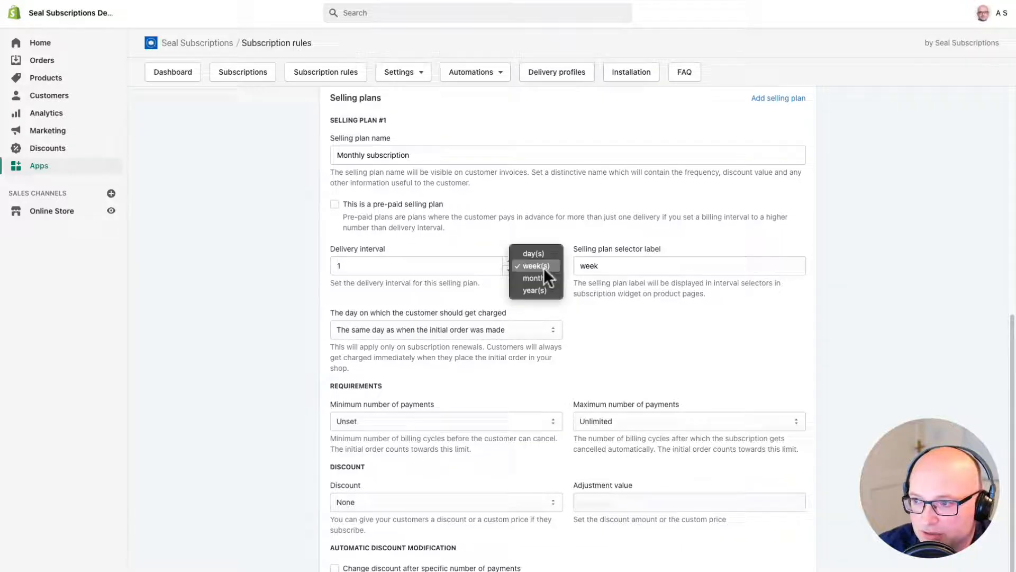
left_click(534, 277)
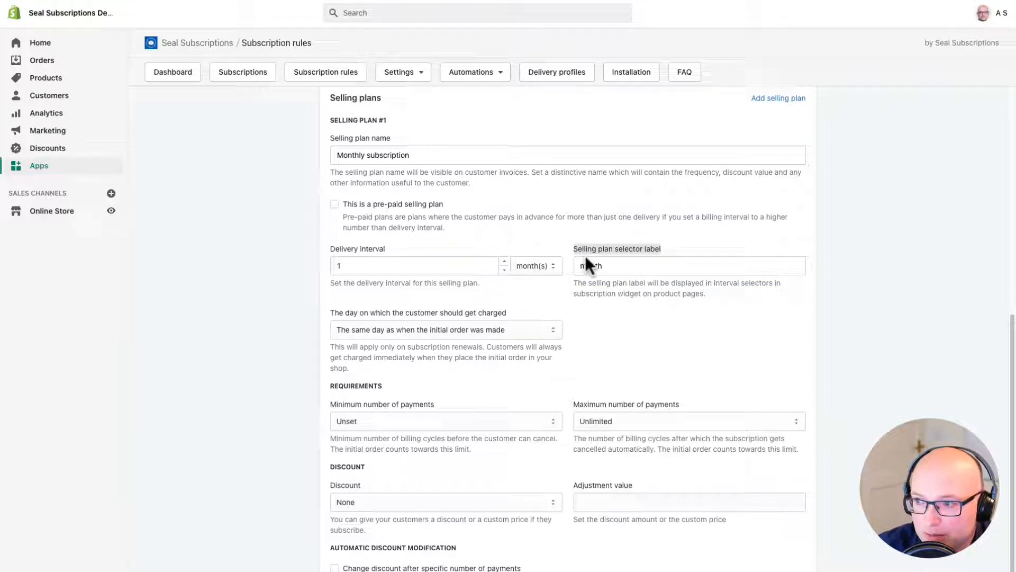
Set minimum number of payments to 2 and maximum to 6.
left_click(689, 265)
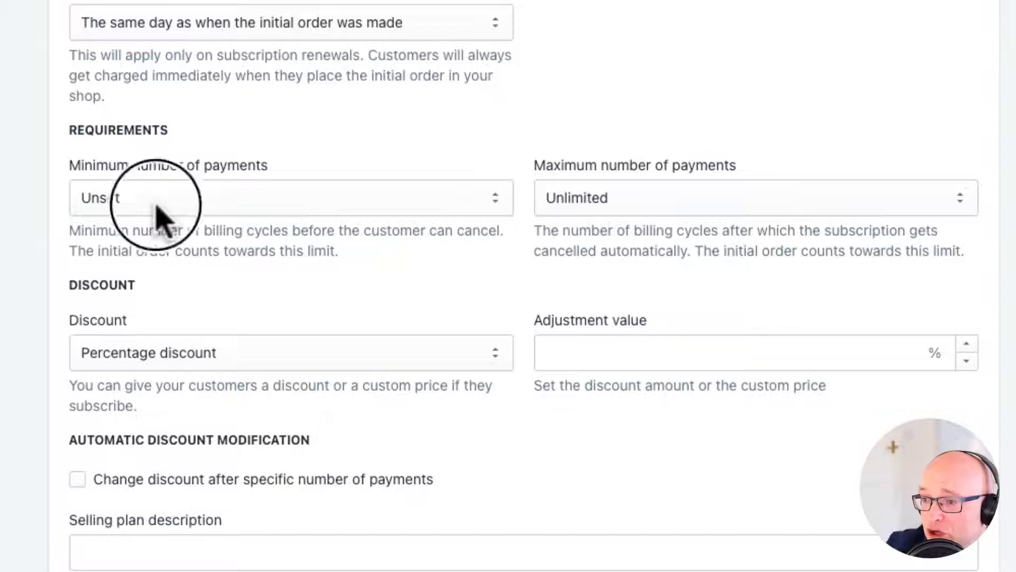
left_click(290, 197)
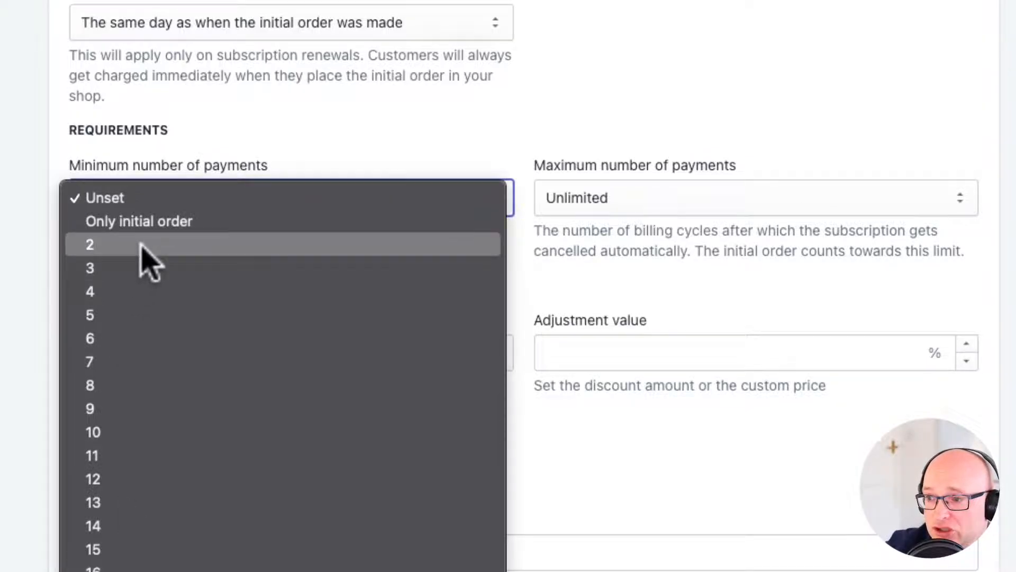
left_click(89, 244)
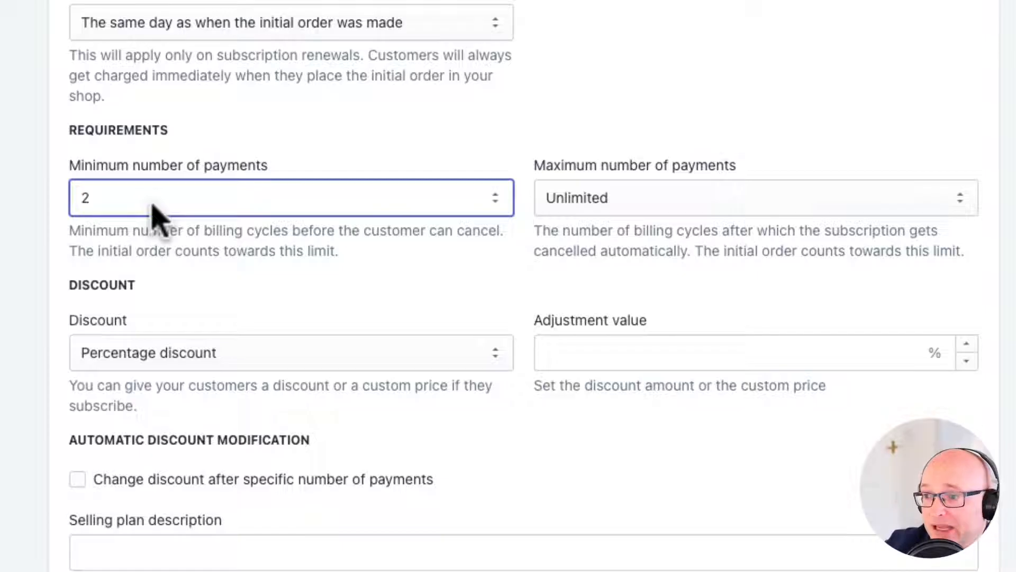
mouse_move(681, 207)
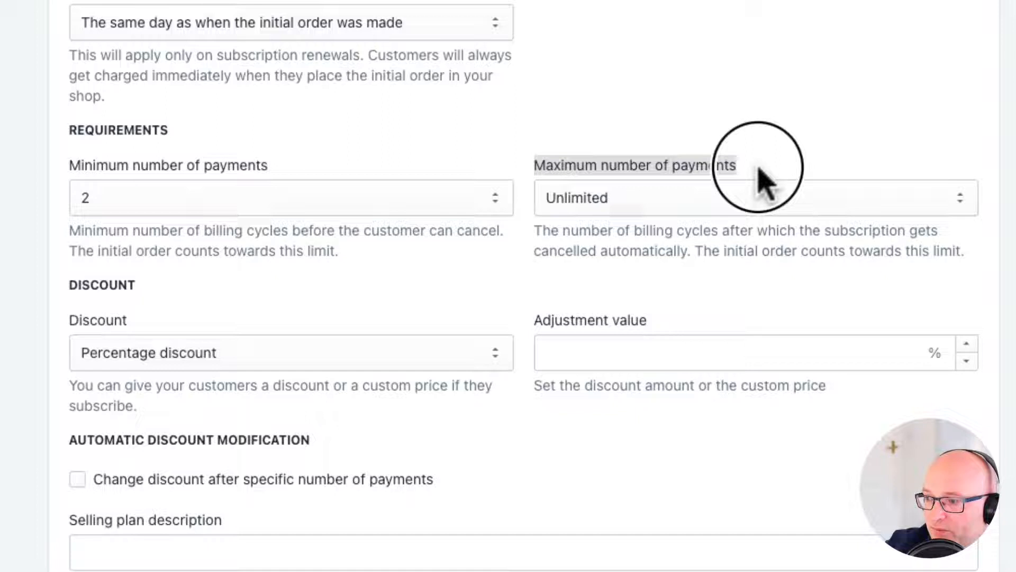
left_click(755, 197)
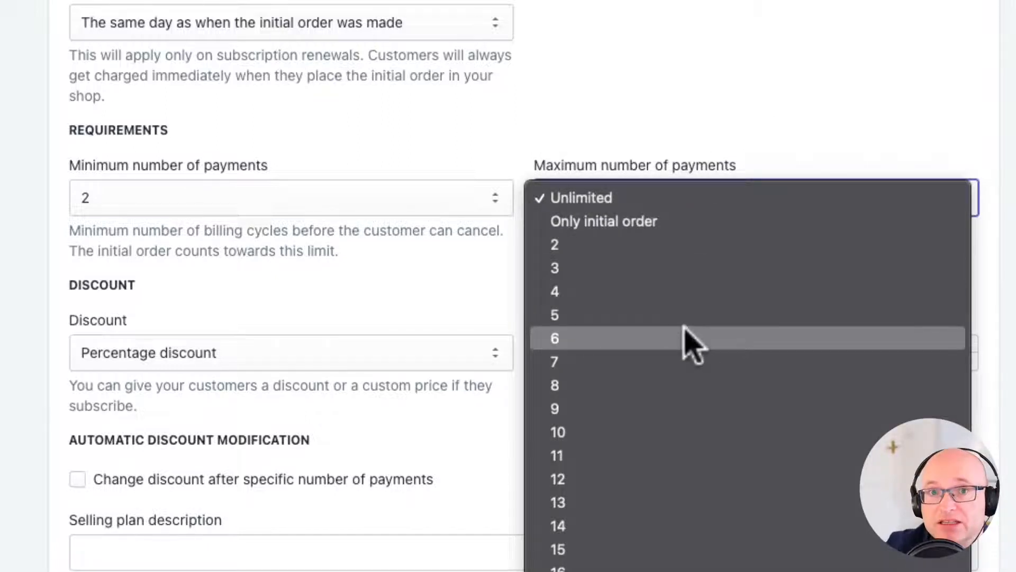
left_click(553, 338)
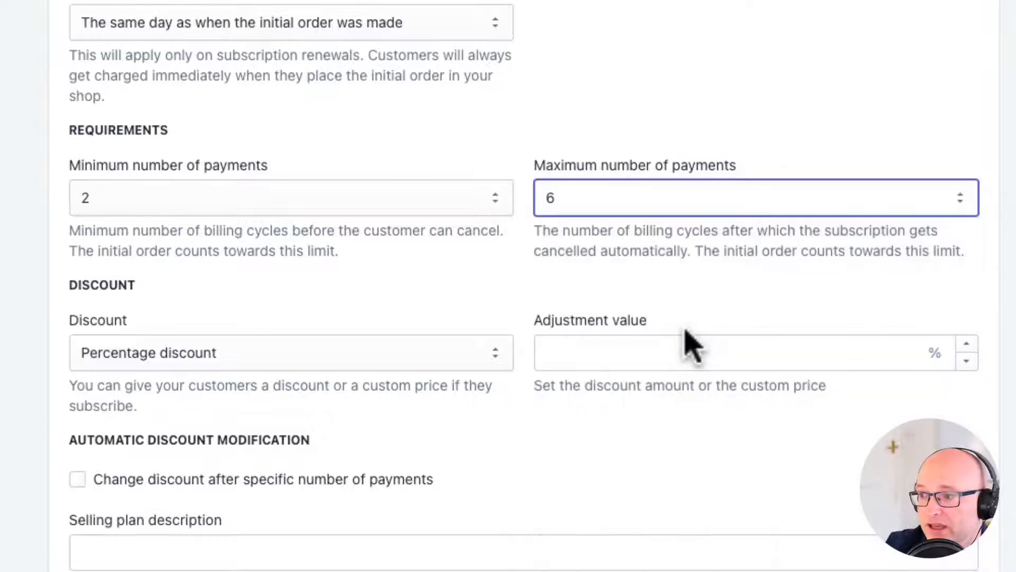
mouse_move(615, 198)
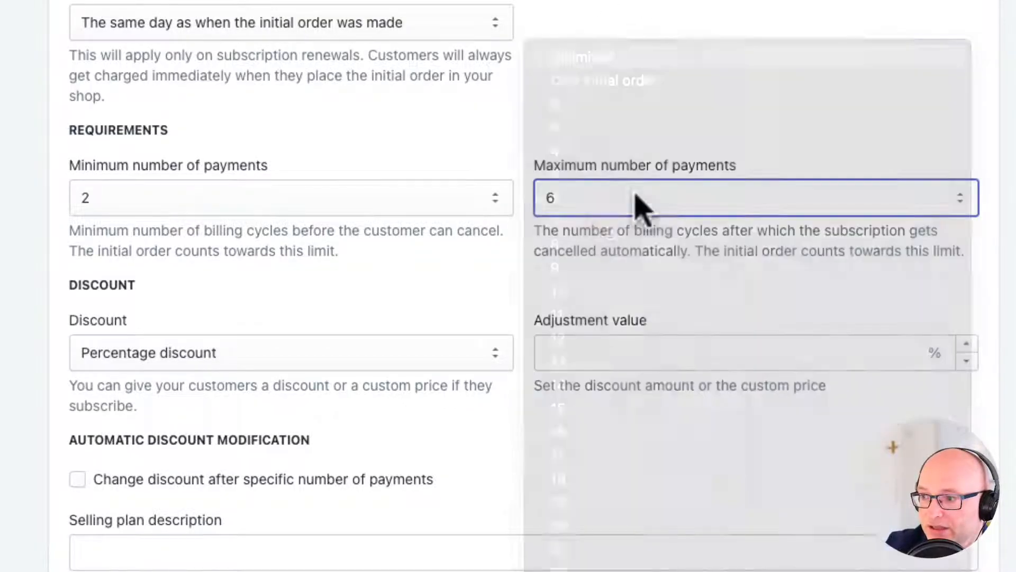
Reset both payment limits, then set minimum and maximum payments to 6.
left_click(752, 198)
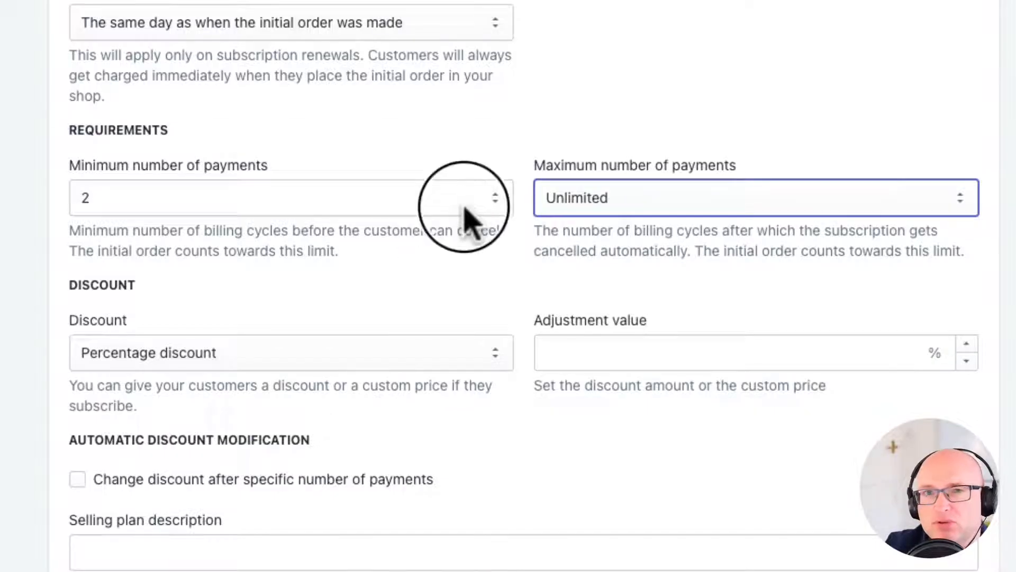
left_click(291, 197)
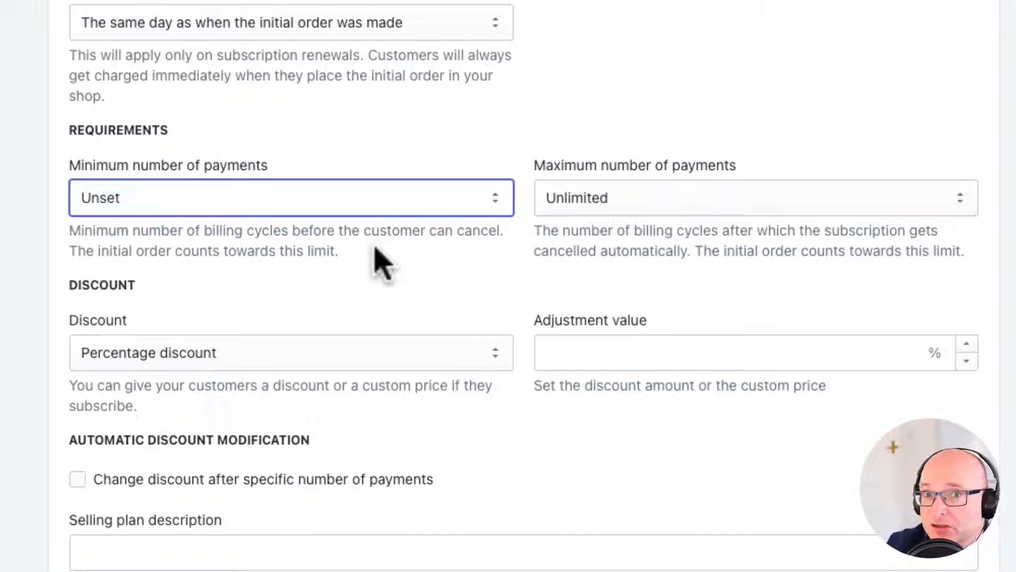
mouse_move(305, 292)
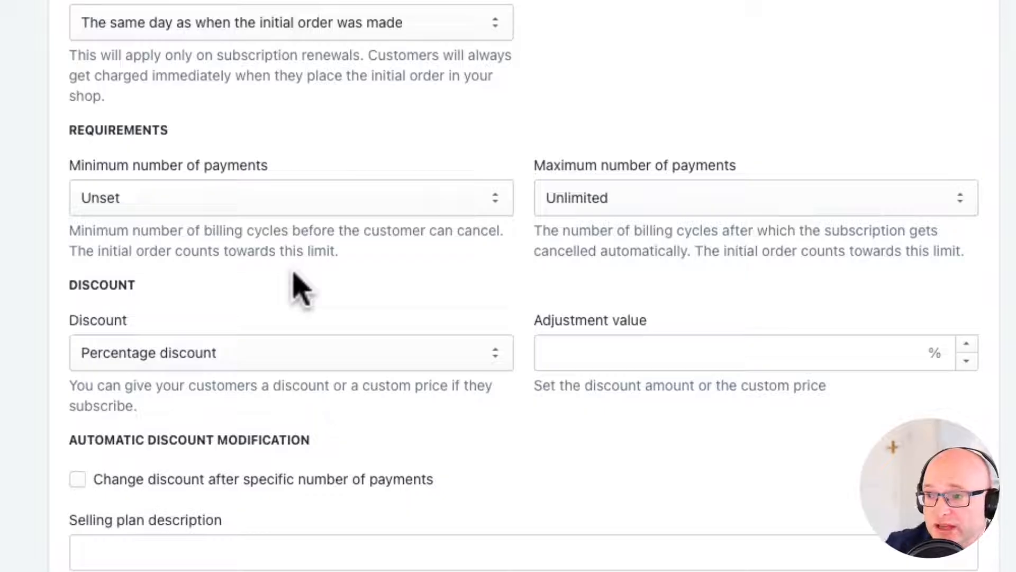
left_click(291, 197)
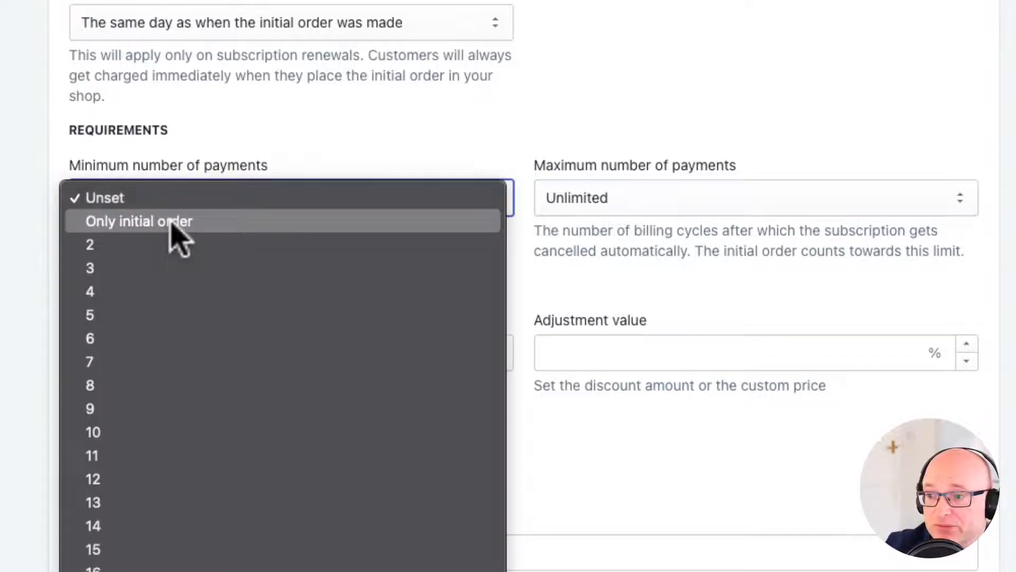
left_click(89, 338)
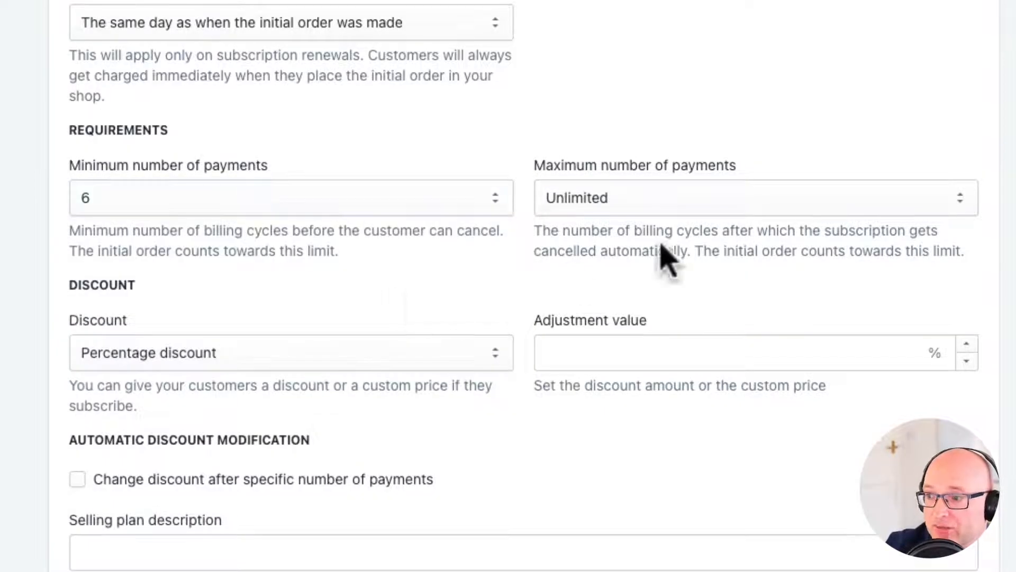
left_click(752, 198)
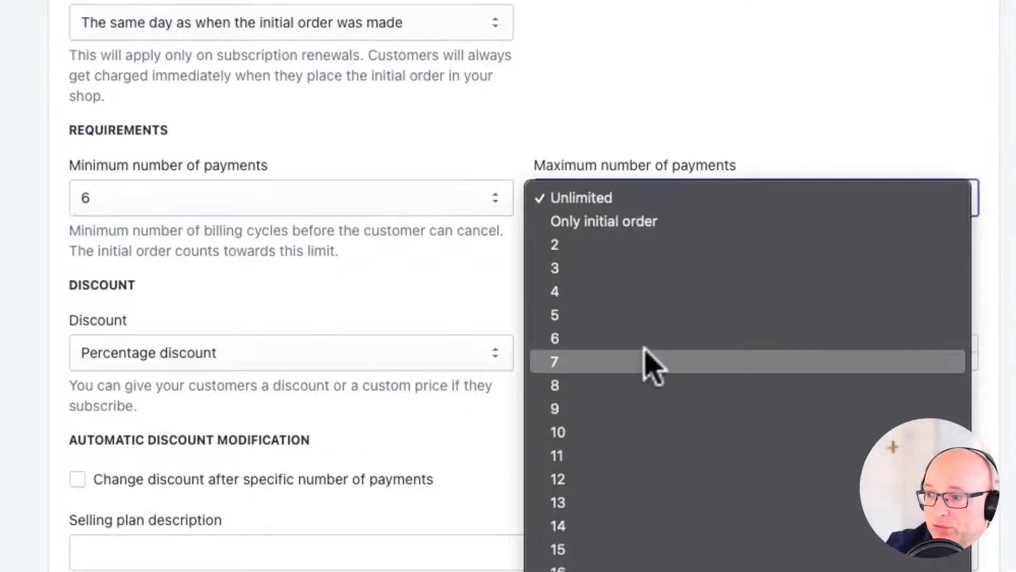
left_click(555, 338)
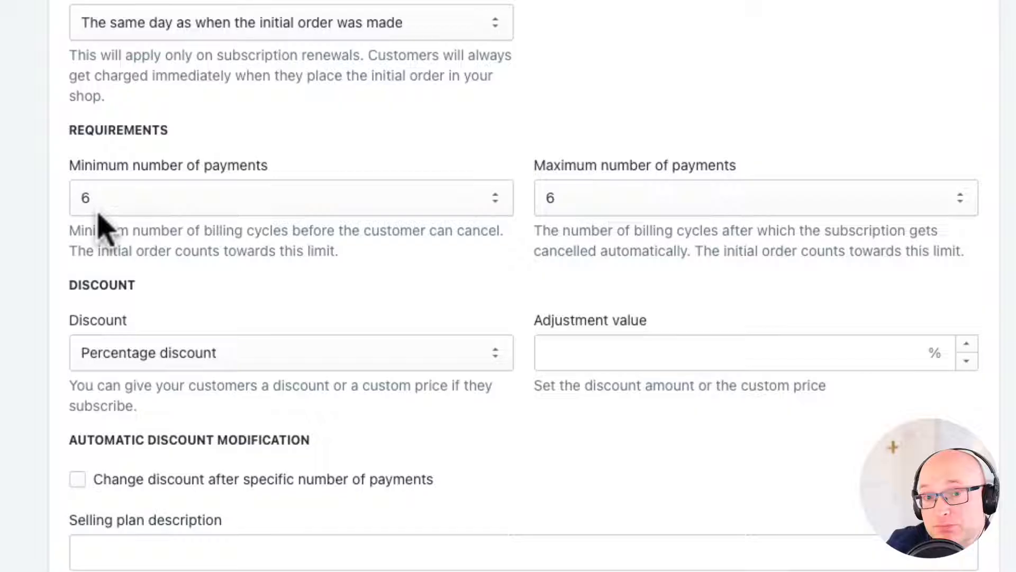
mouse_move(642, 204)
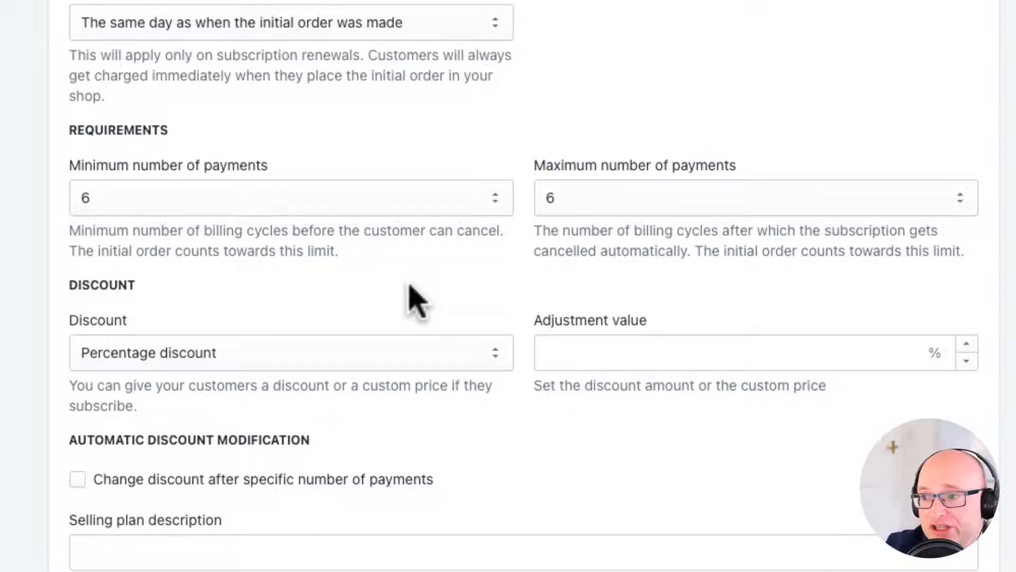
mouse_move(350, 227)
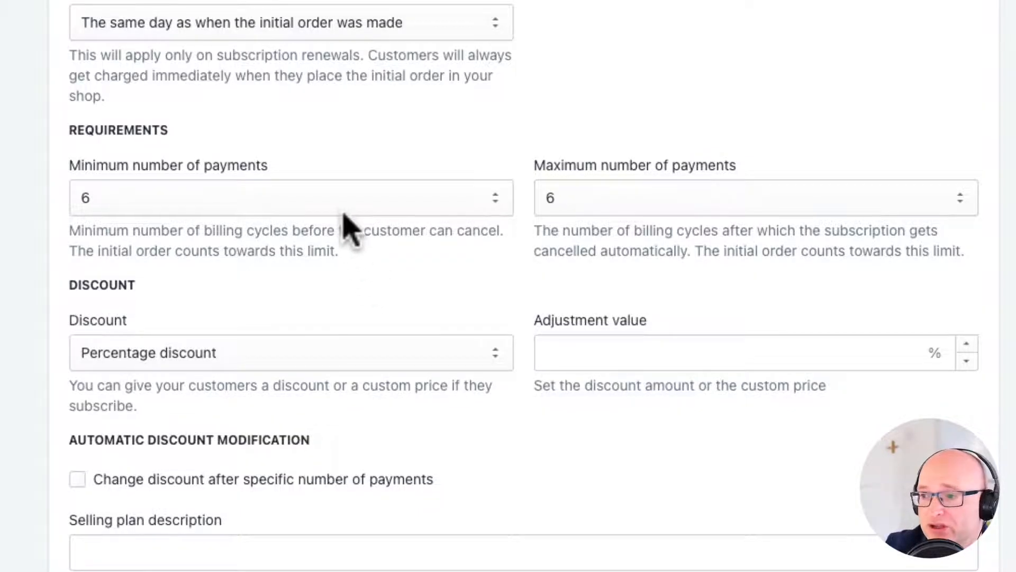
left_click(291, 197)
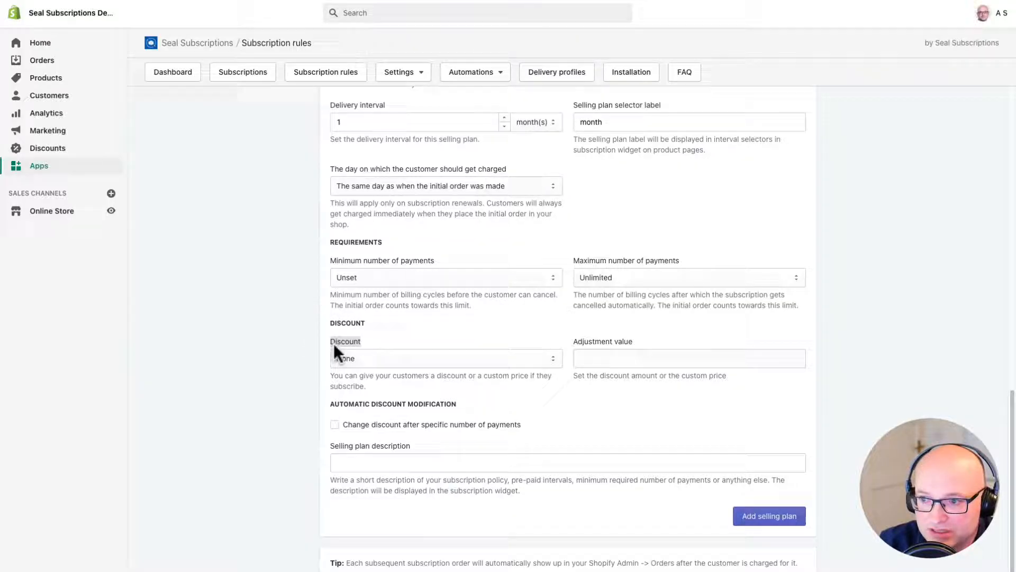
Choose Percentage discount with an adjustment value of 10.
left_click(445, 357)
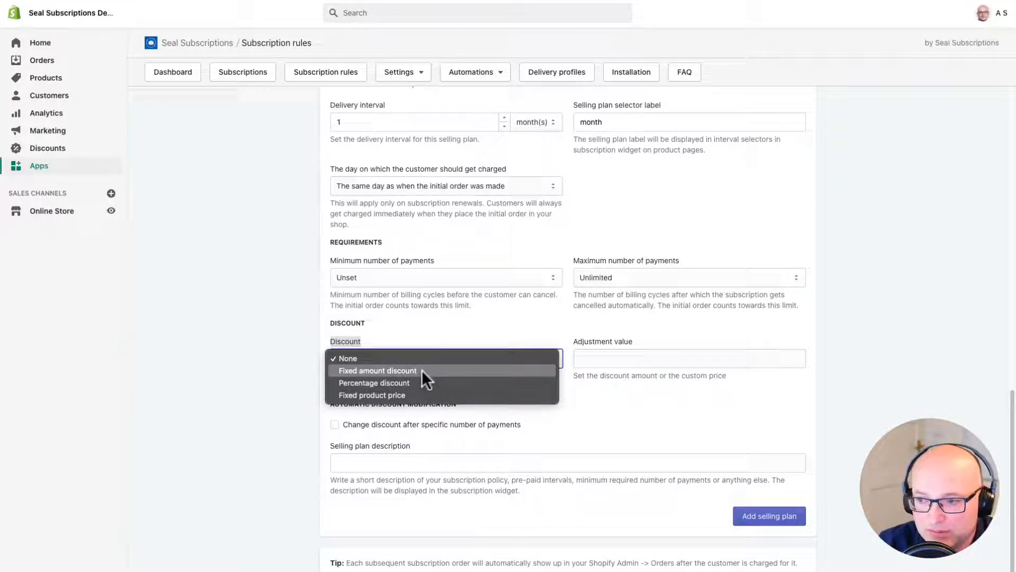
mouse_move(372, 394)
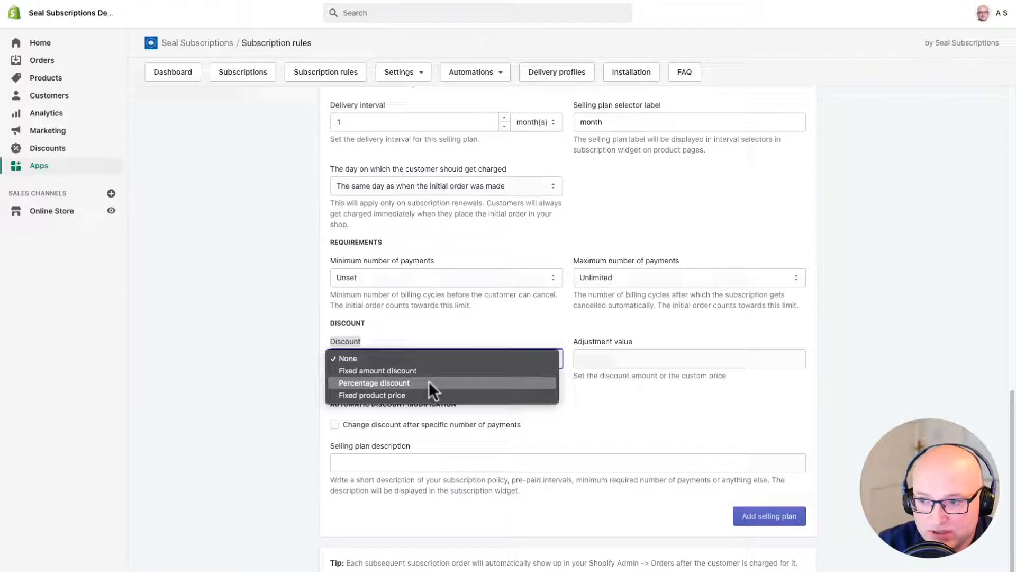
left_click(373, 382)
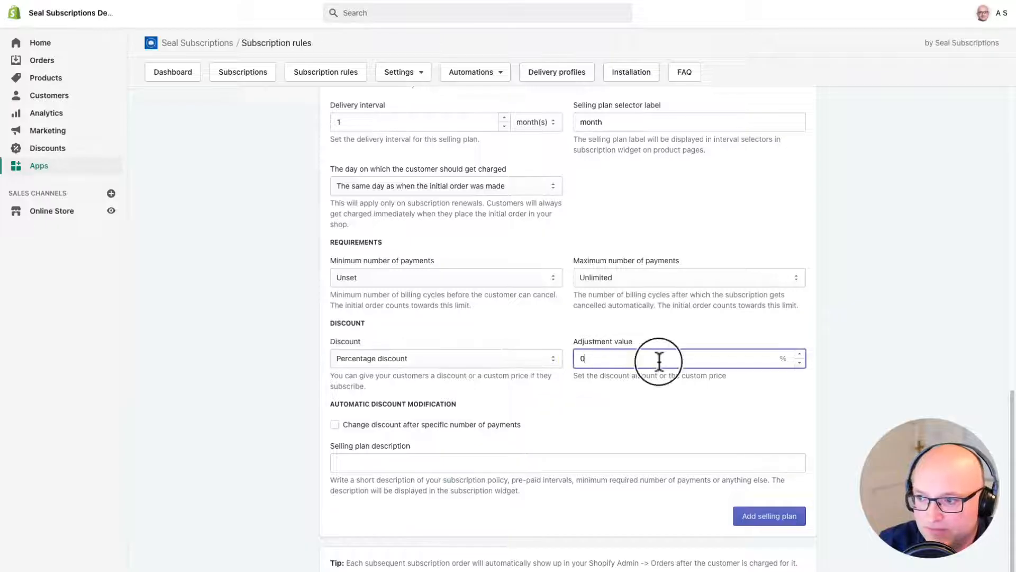
type("10")
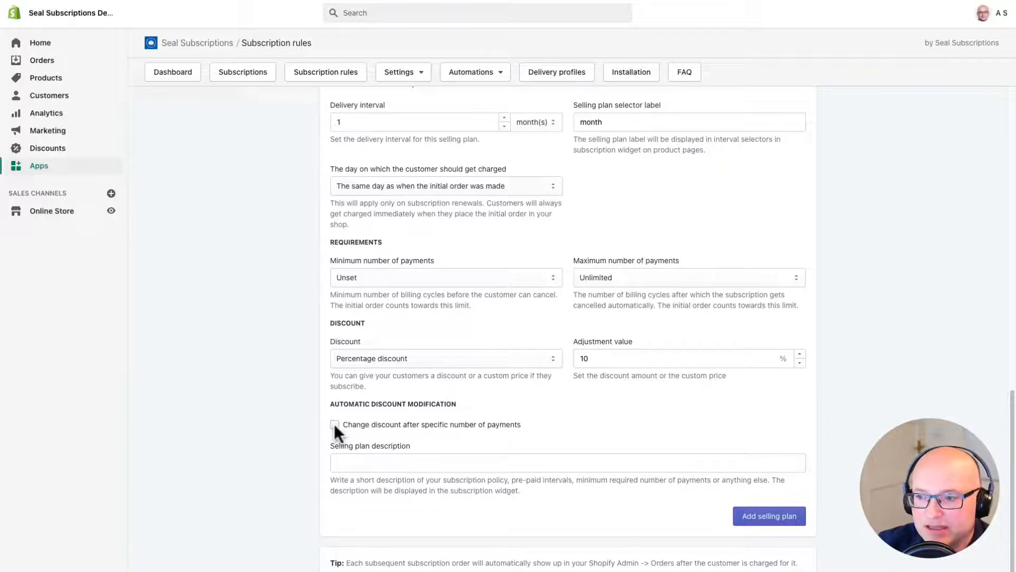
Enable automatic discount change after the 5th billing cycle.
left_click(335, 424)
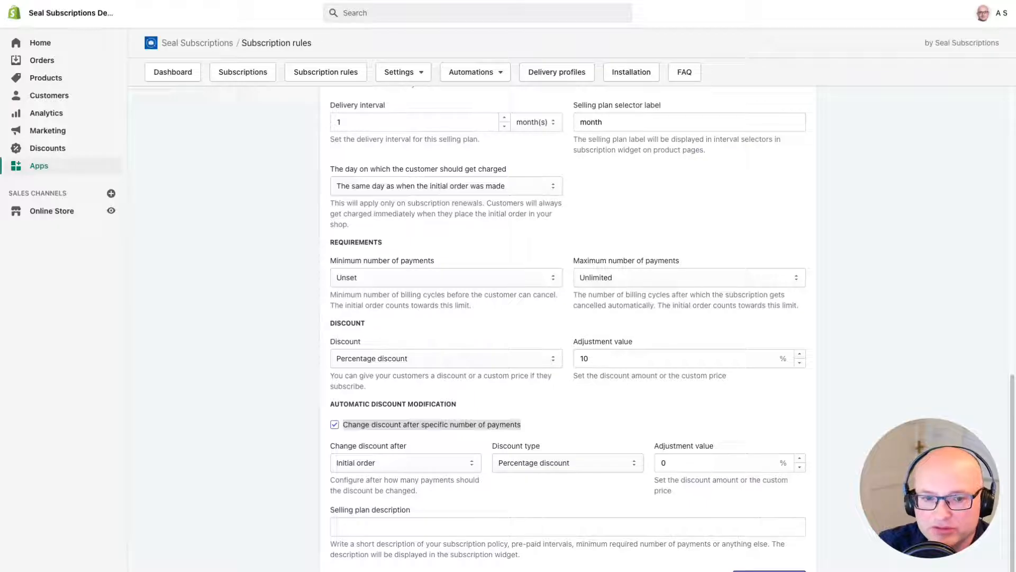
mouse_move(51, 471)
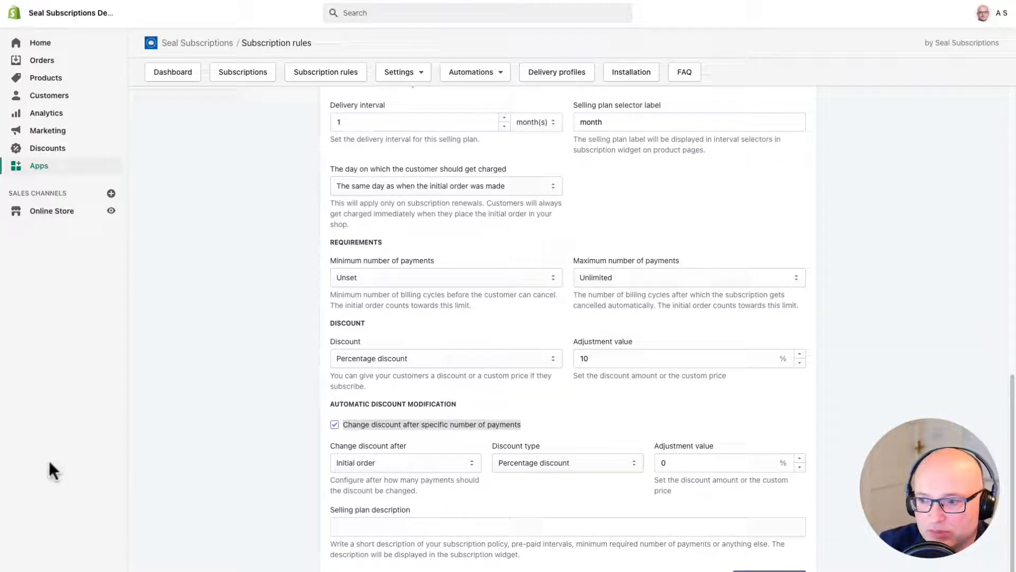
left_click(334, 424)
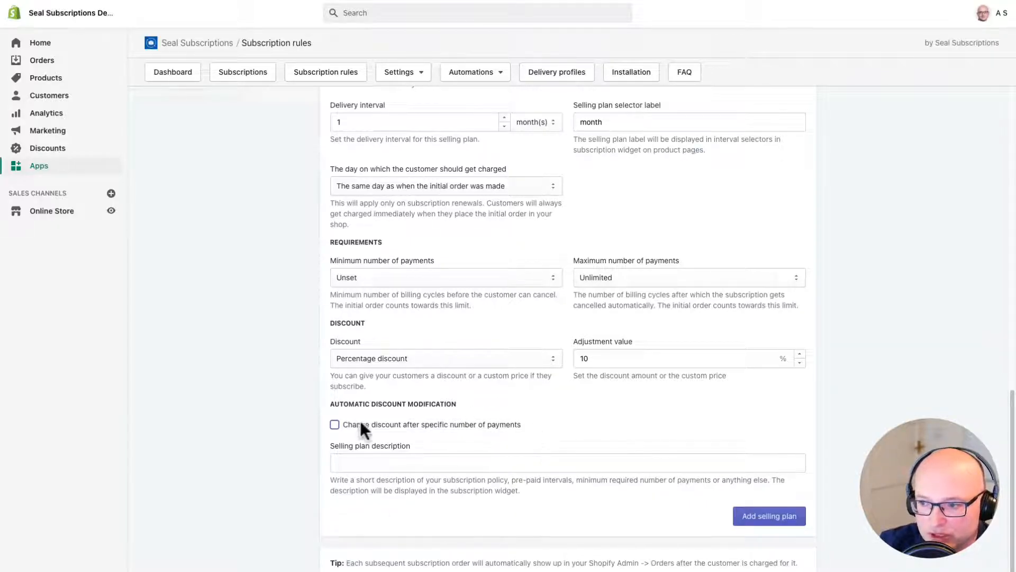
left_click(335, 424)
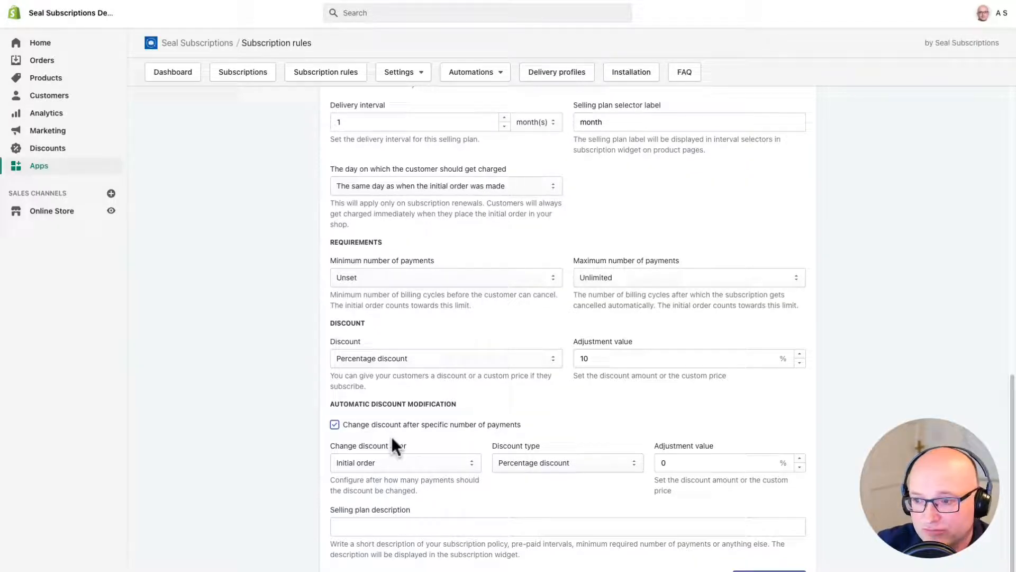
scroll("down", 3)
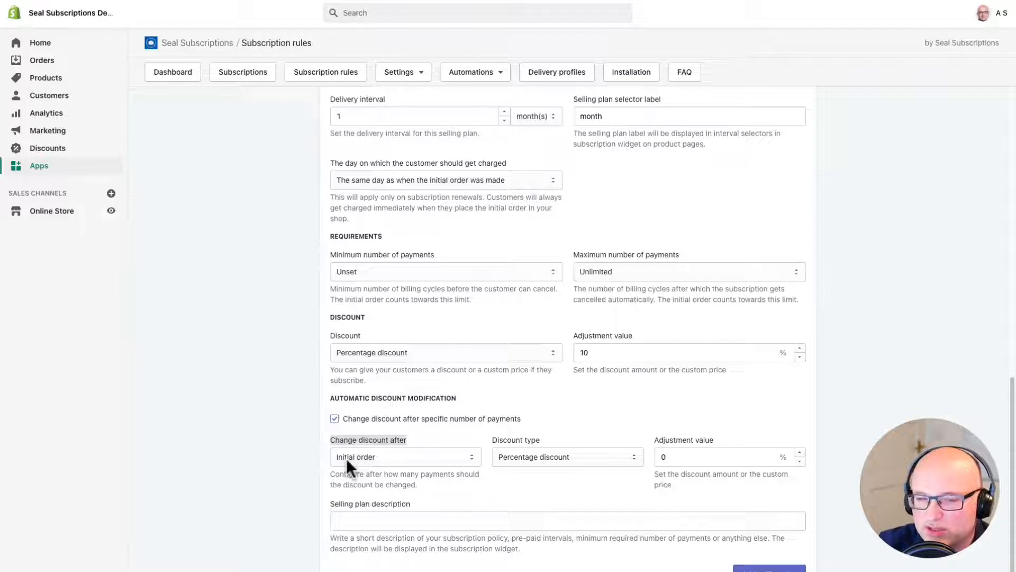
left_click(404, 457)
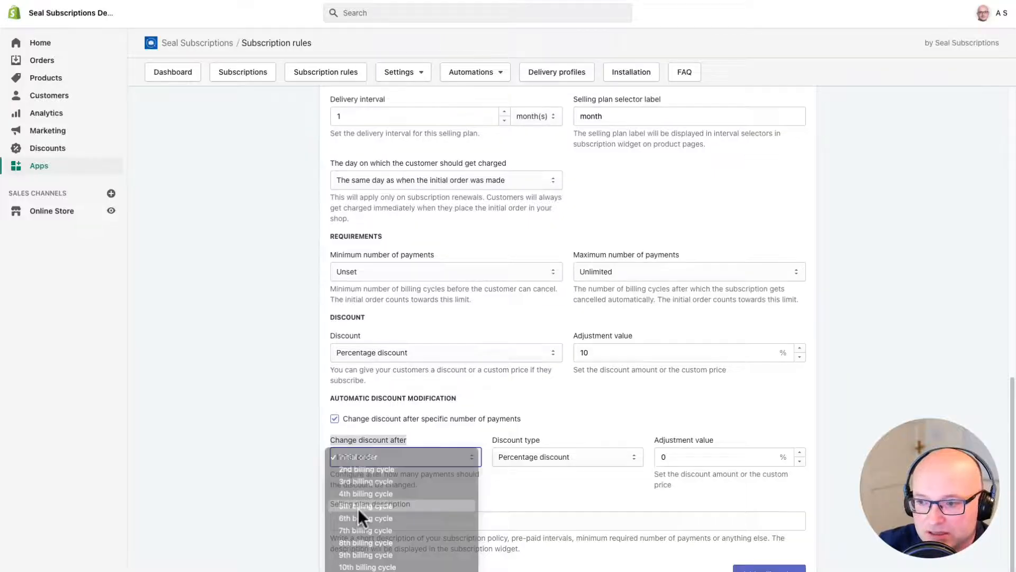
left_click(364, 505)
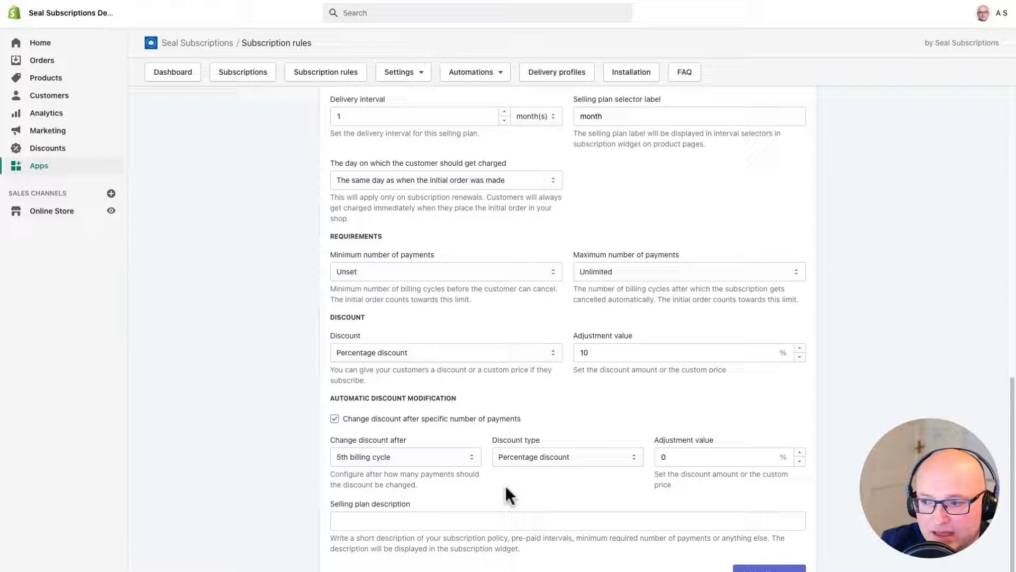
Keep the later discount as Percentage discount and enter value 5.
left_click(567, 457)
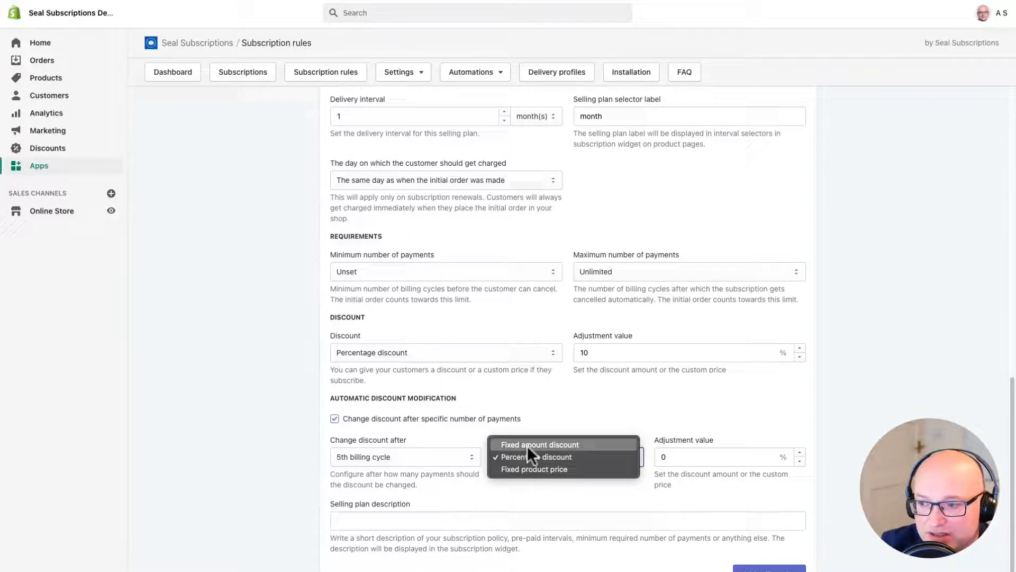
mouse_move(538, 469)
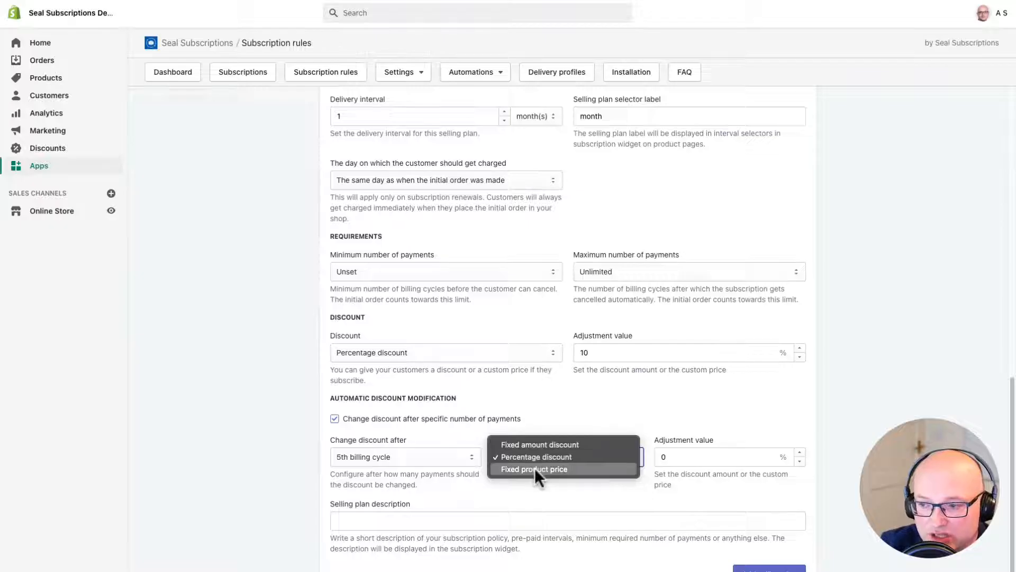
mouse_move(534, 457)
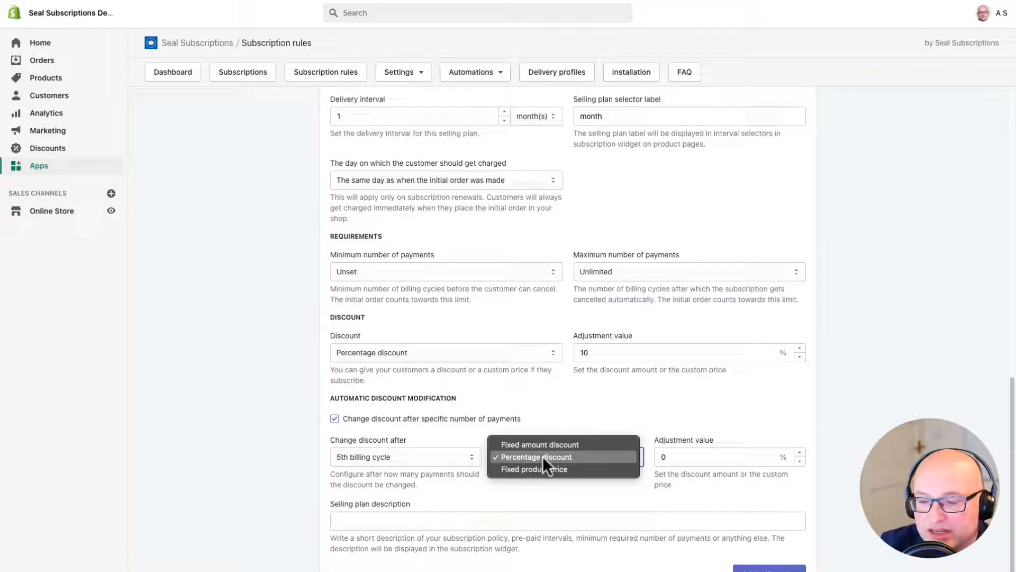
left_click(534, 456)
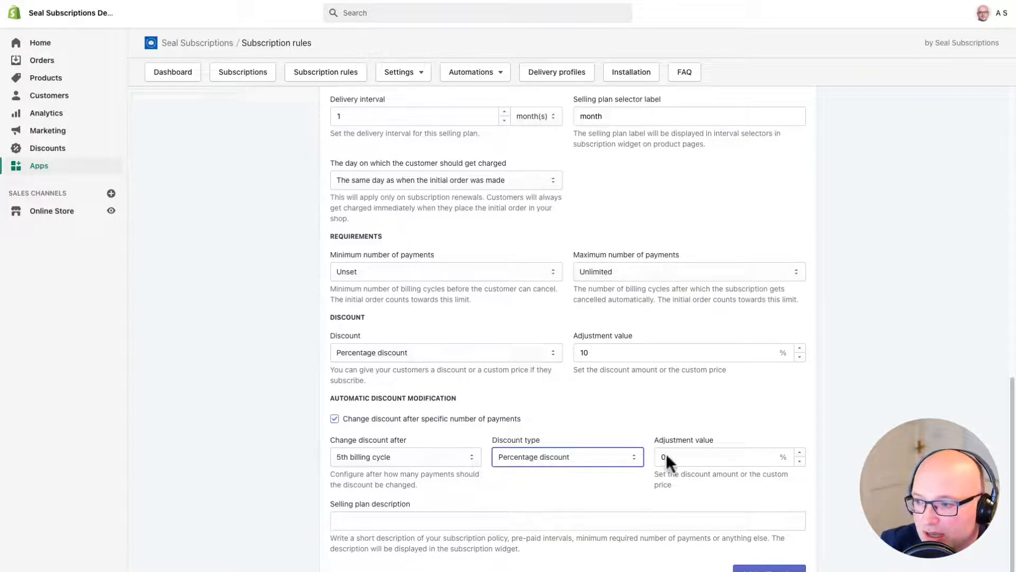
left_click(723, 456)
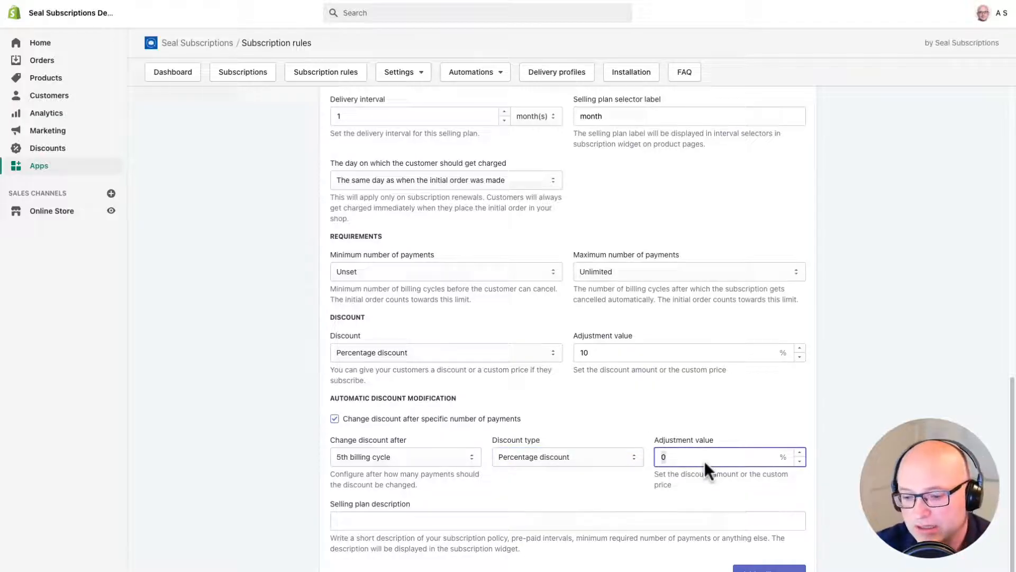
type("5")
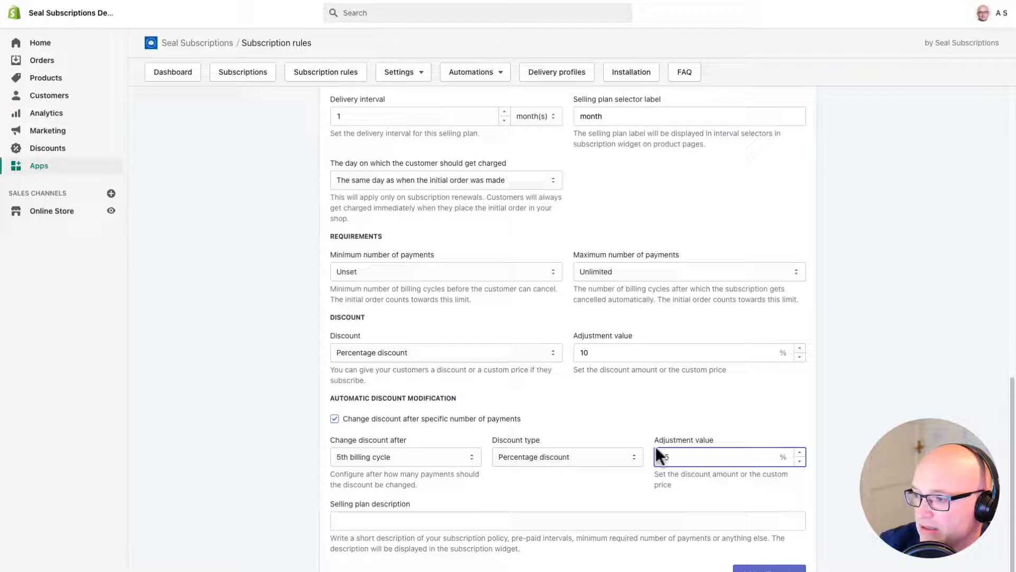
Set the later discount to 15% and describe the 10%-then-15% renewal offer.
type("15")
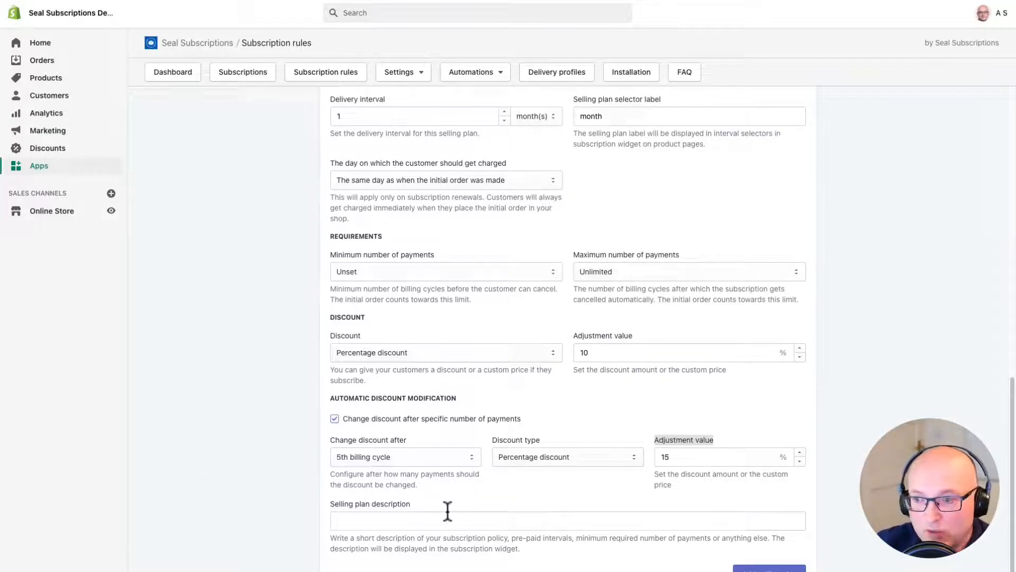
mouse_move(494, 505)
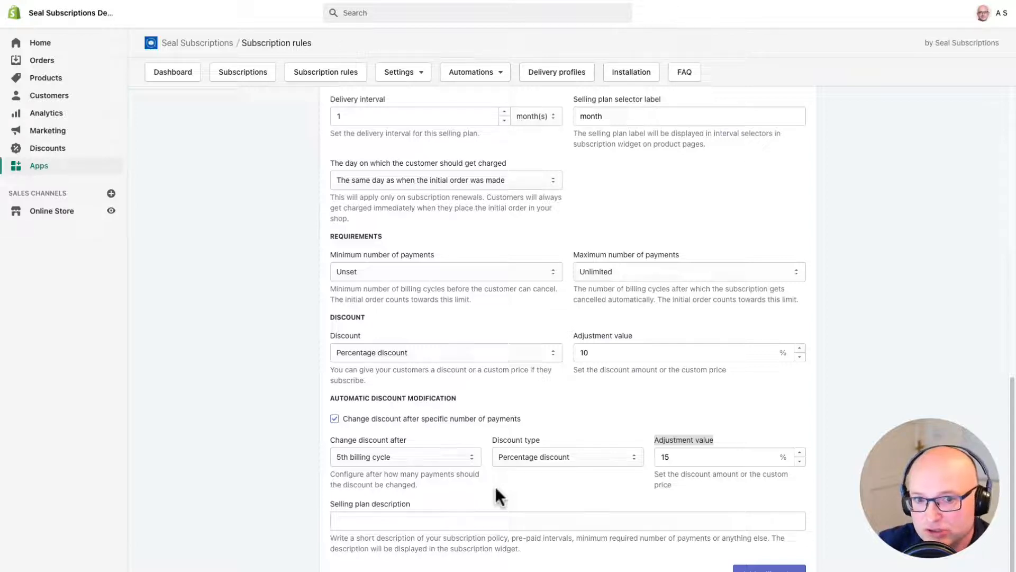
mouse_move(462, 487)
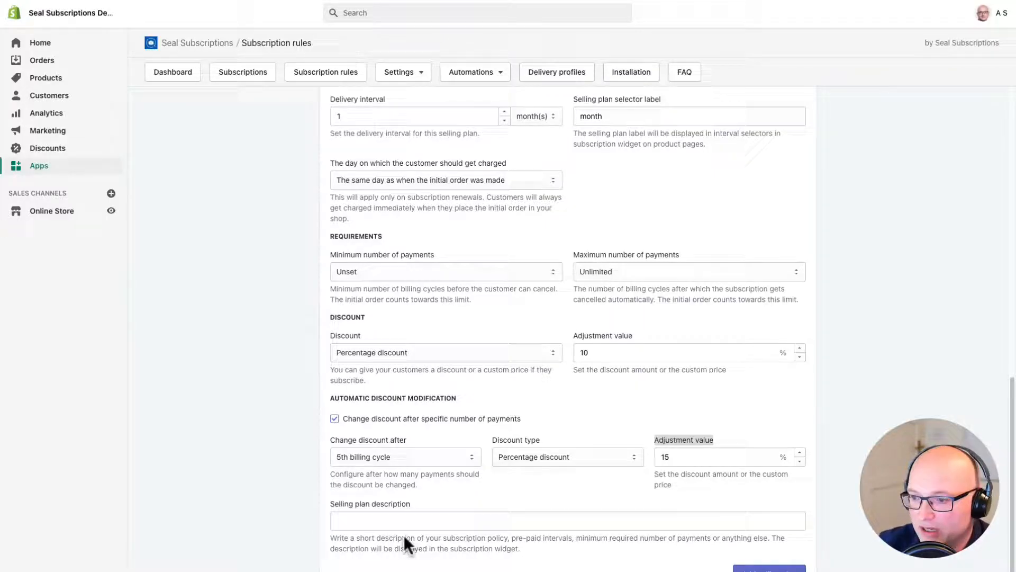
left_click(568, 520)
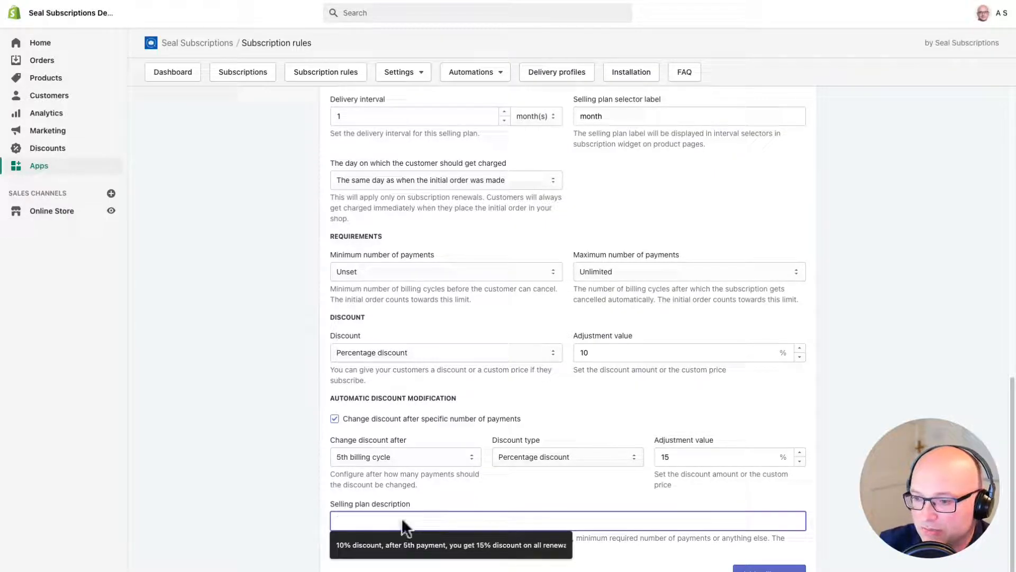
type("10% discount, after 5th payment, you get 15% discount on all renewals!")
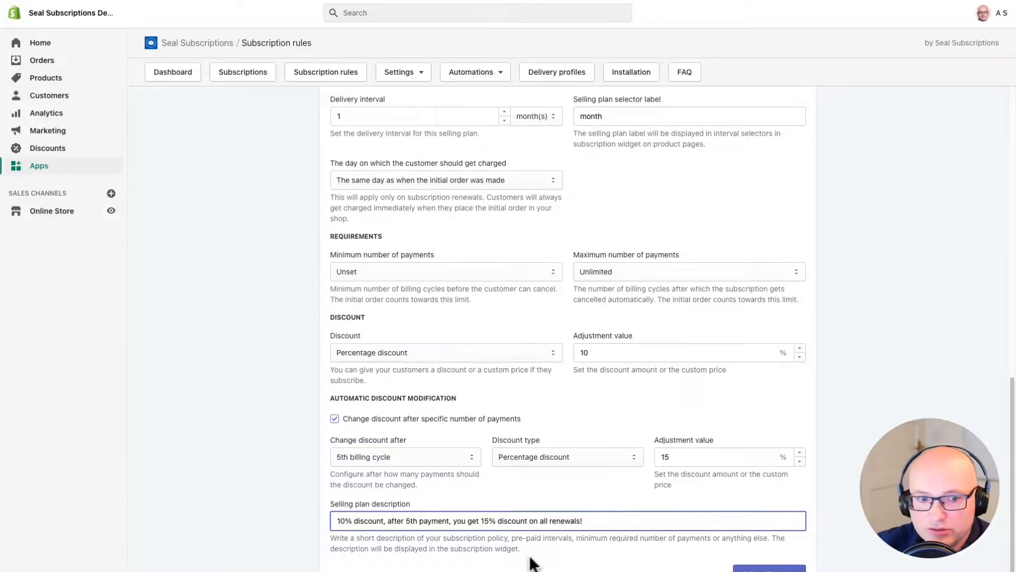
scroll("down", 3)
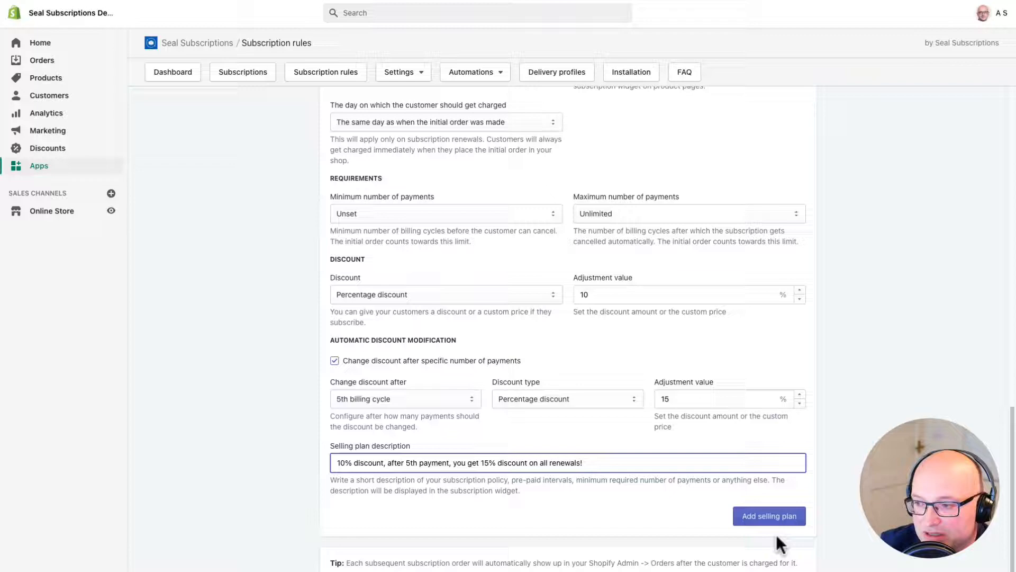
Add a second selling plan named 'Bimonthly subscription' with a month(s) delivery interval.
left_click(769, 516)
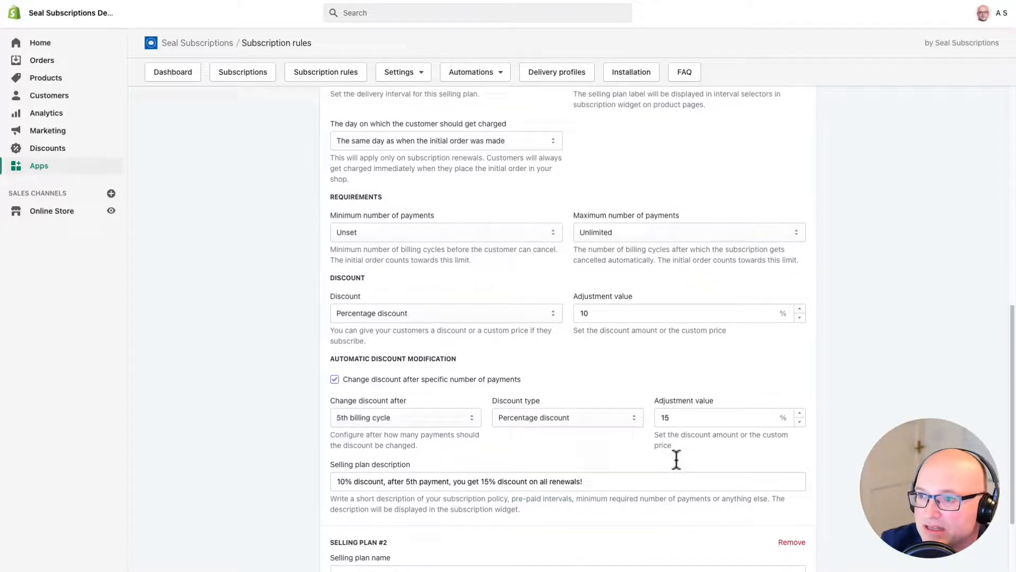
scroll("down", 3)
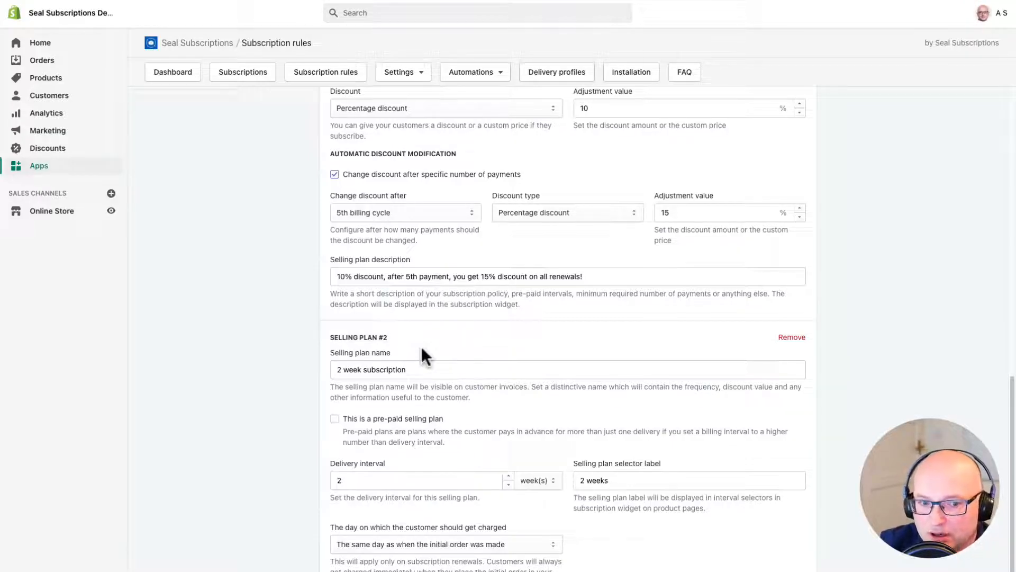
mouse_move(723, 363)
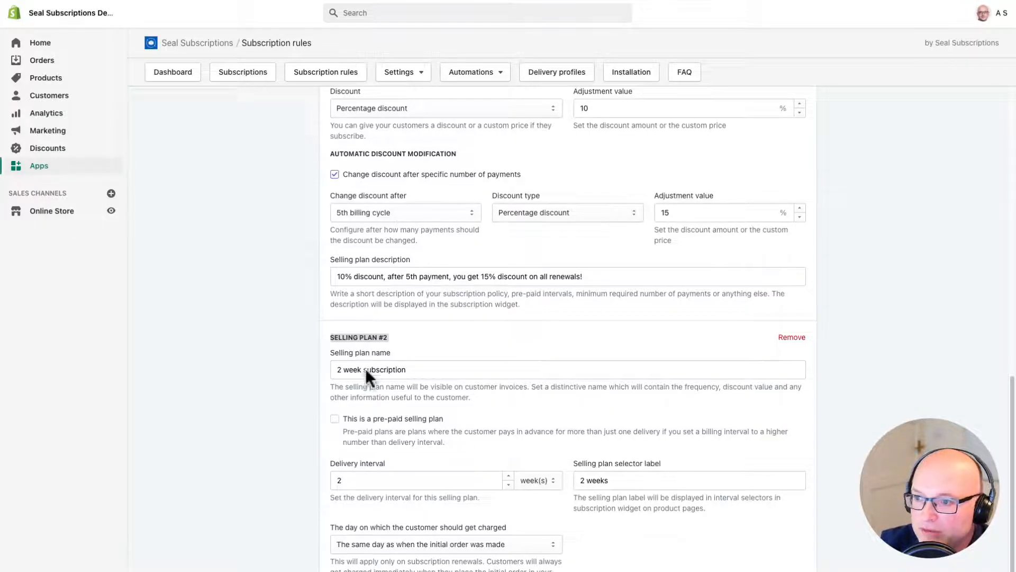
type("Bimonthly subscription")
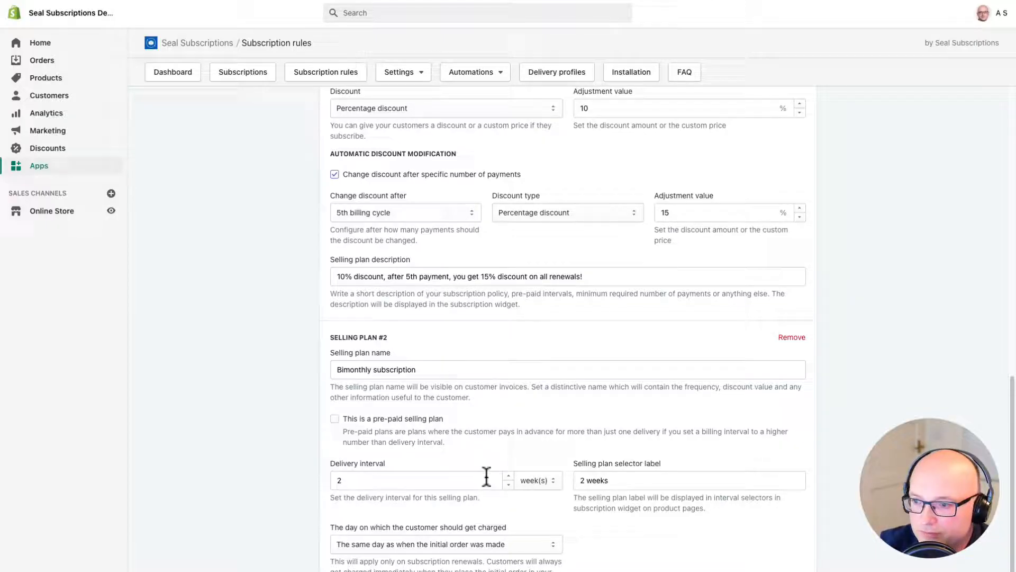
left_click(537, 480)
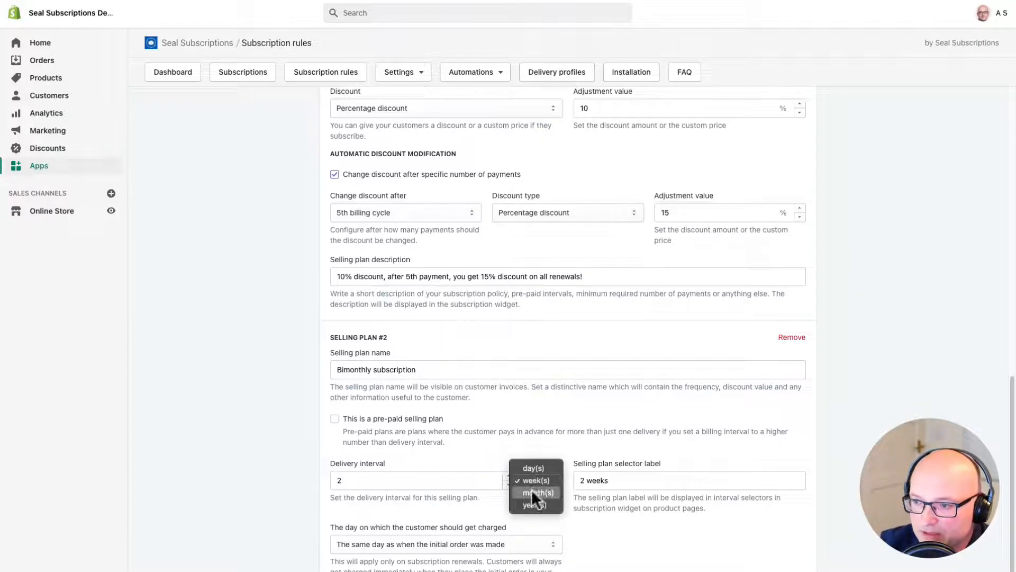
left_click(537, 492)
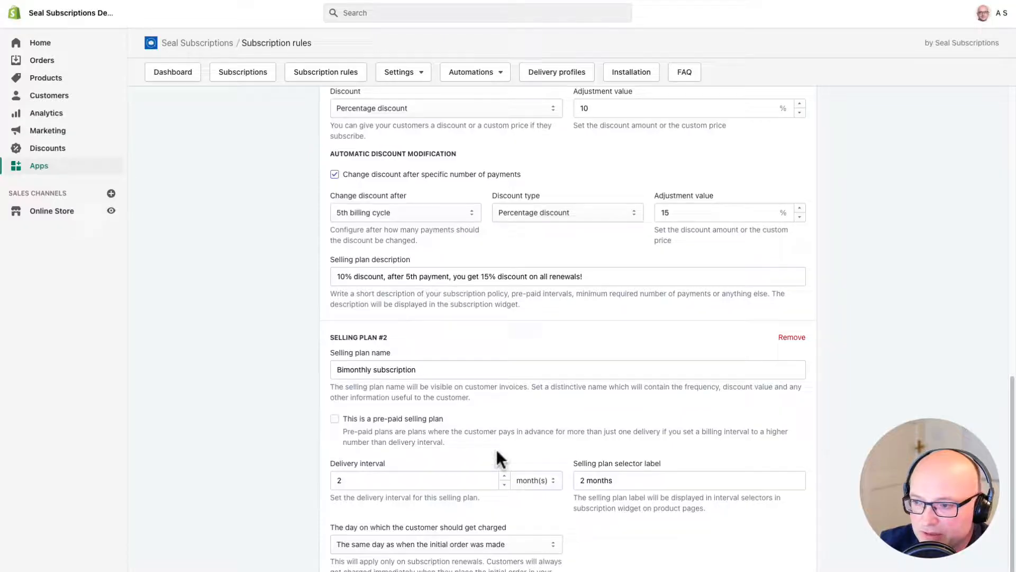
Give the bimonthly plan a 5% percentage discount and enable discount changes after payments.
scroll("down", 3)
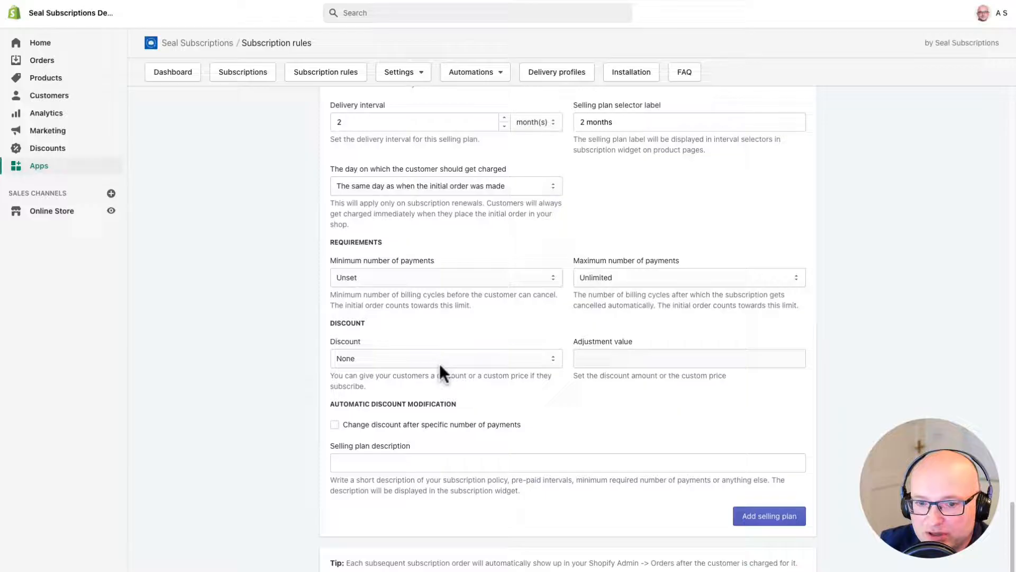
left_click(444, 358)
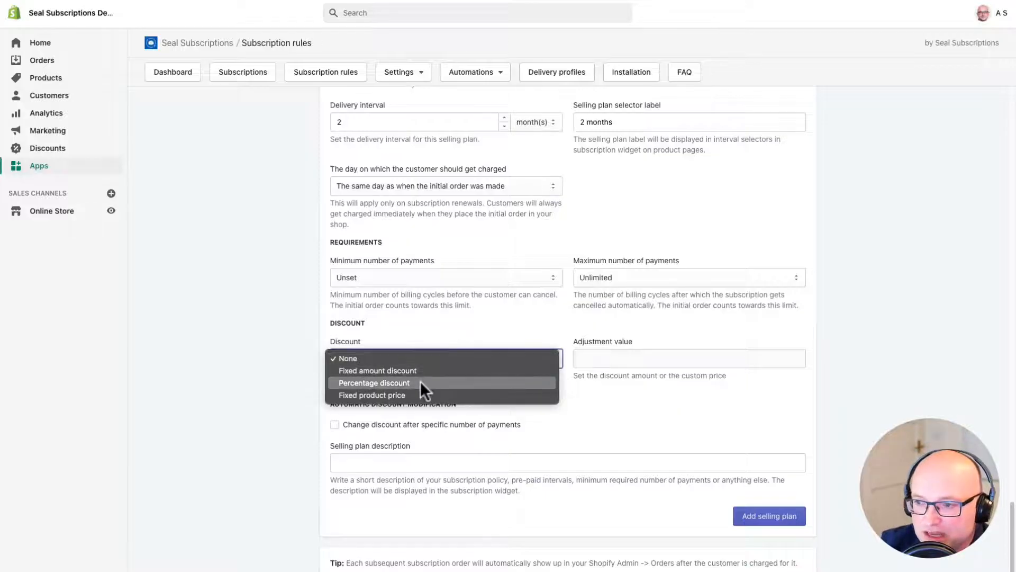
left_click(373, 382)
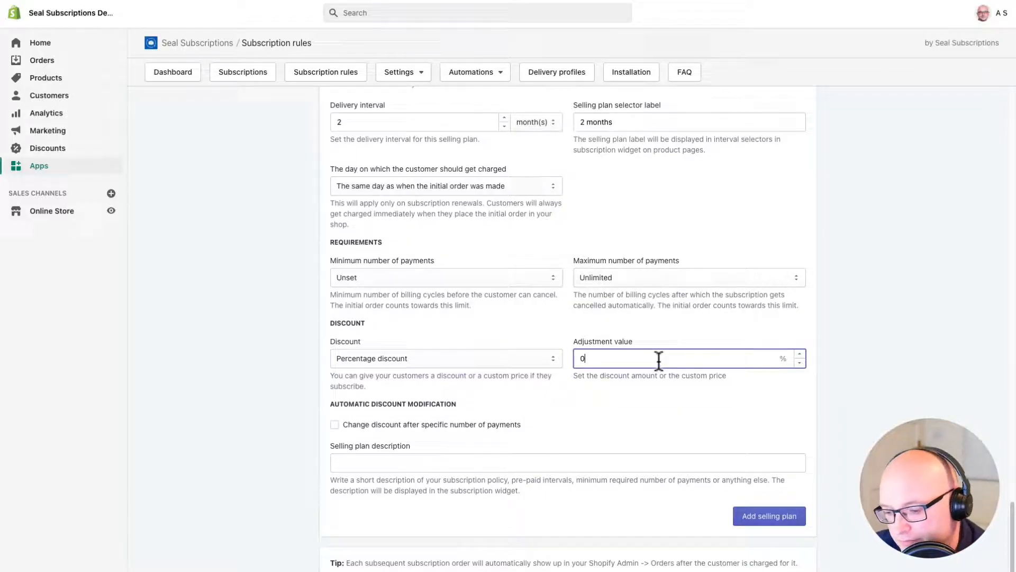
type("5")
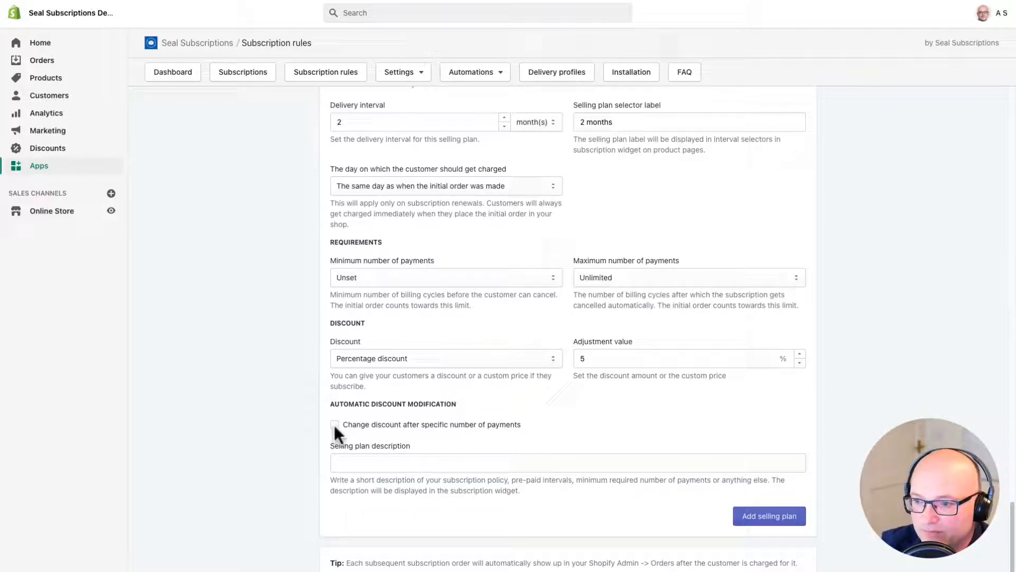
left_click(334, 425)
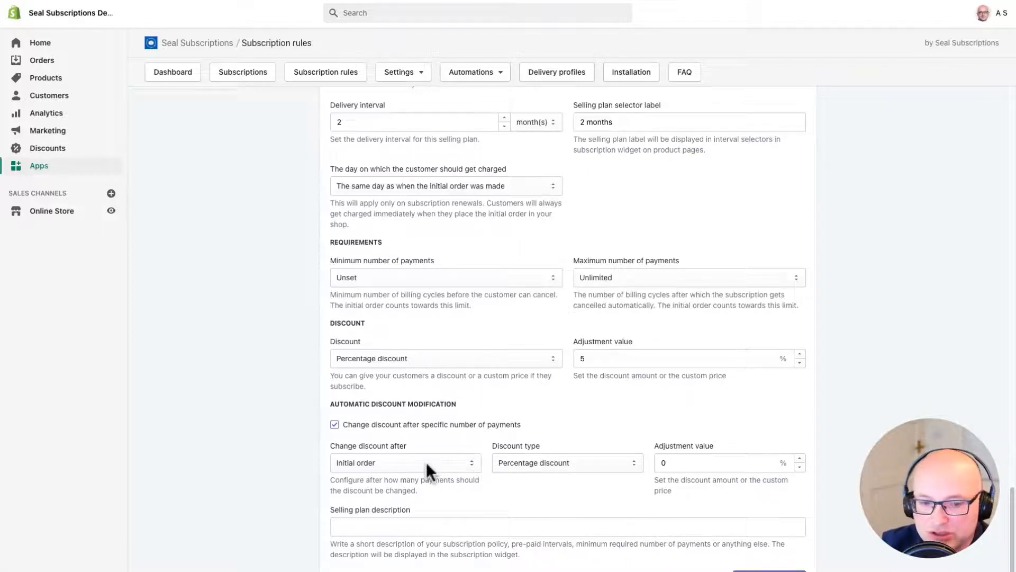
Make the bimonthly plan's discount change to 10% after the 5th billing cycle.
left_click(404, 463)
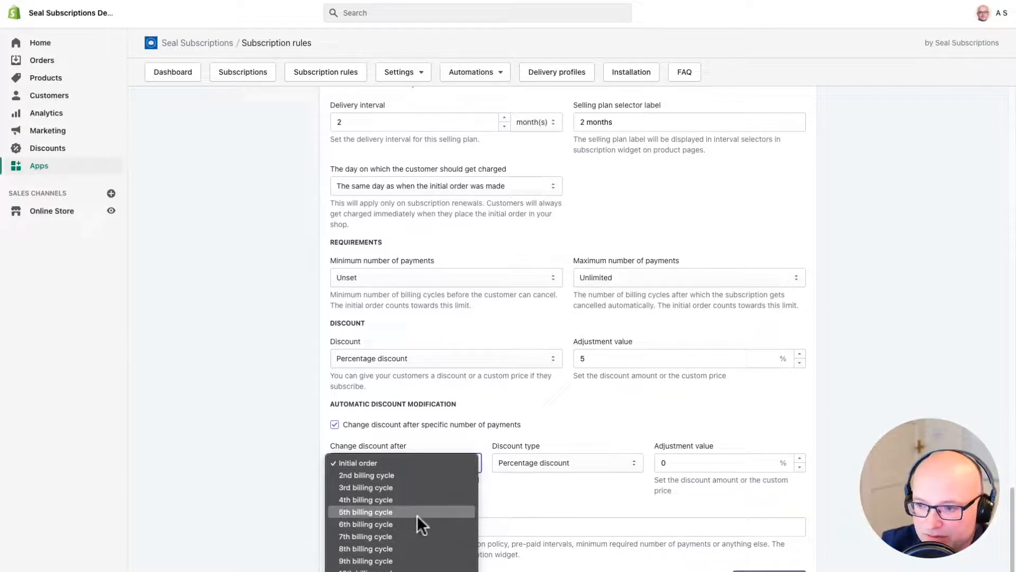
left_click(365, 512)
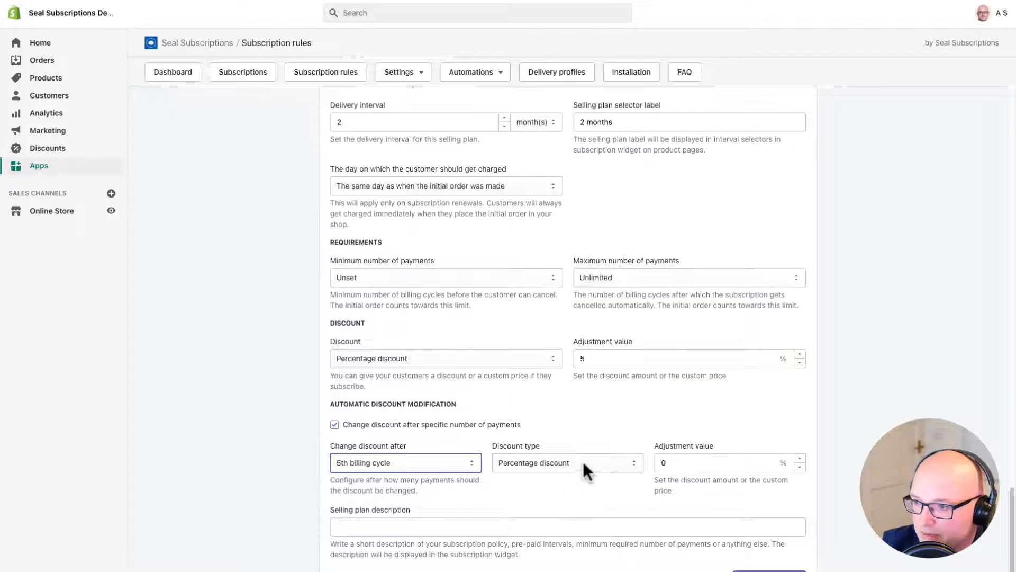
left_click(566, 462)
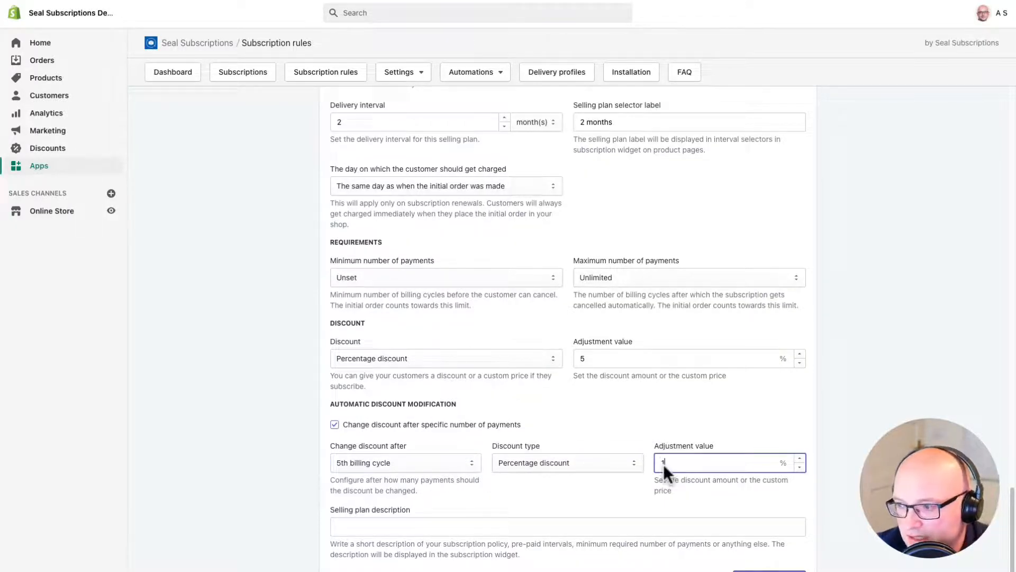
type("0")
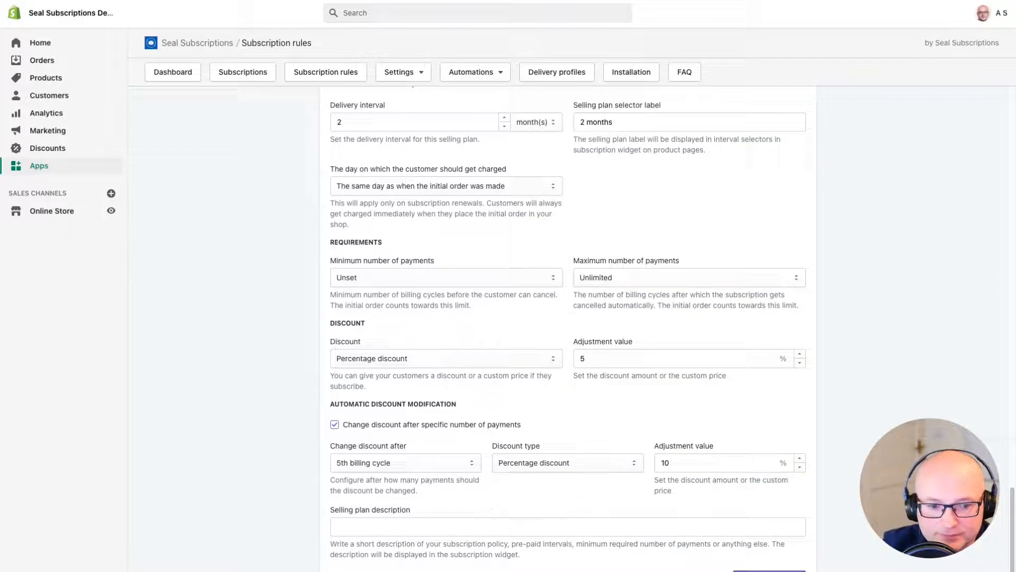
left_click(567, 525)
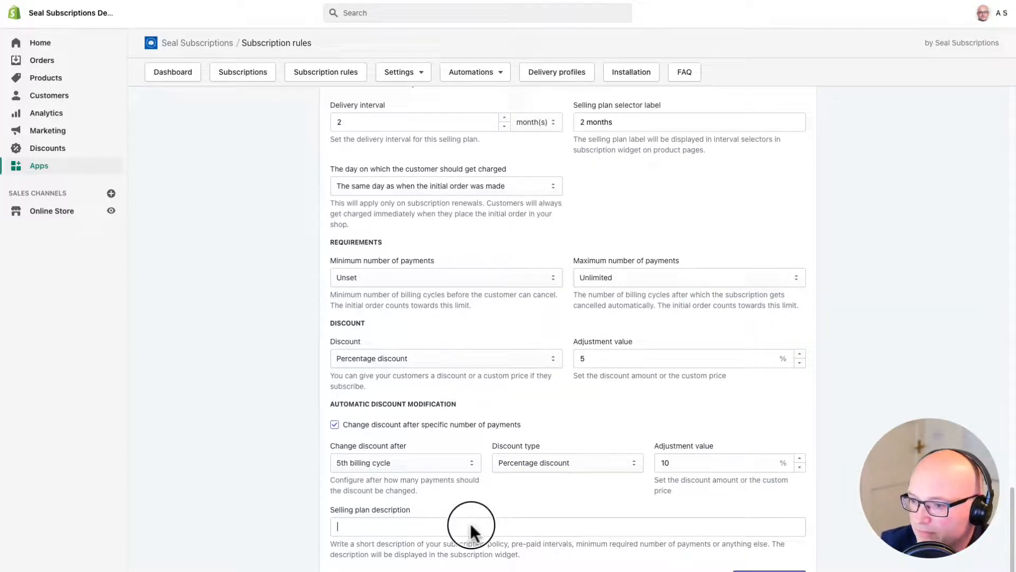
Describe the plan as '5% discount, after 5th payment, you get 10% discount on all renewals!' and save.
type("5% discount, after 5th payment, you get 10% discount on all renewals!")
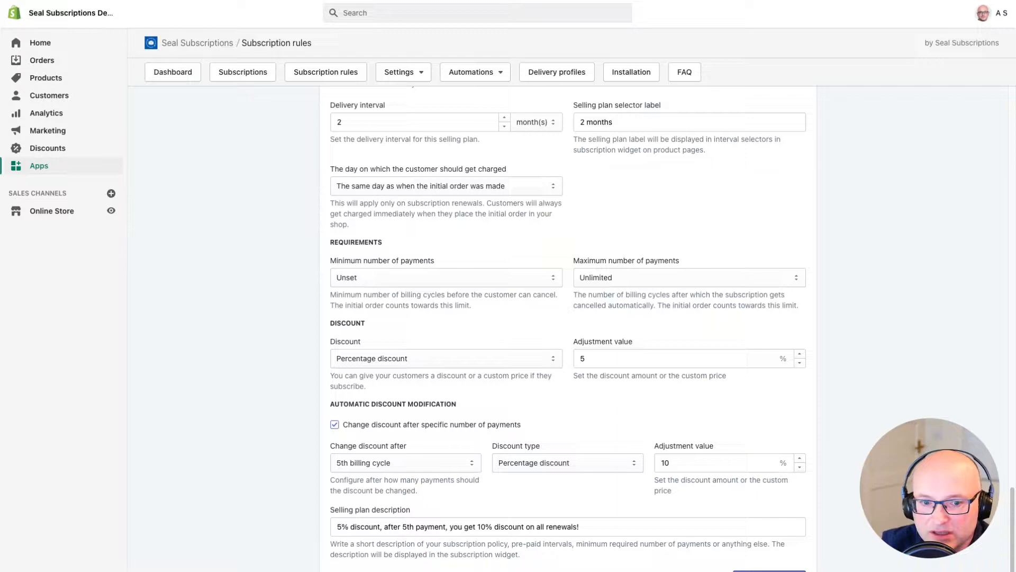
scroll("down", 3)
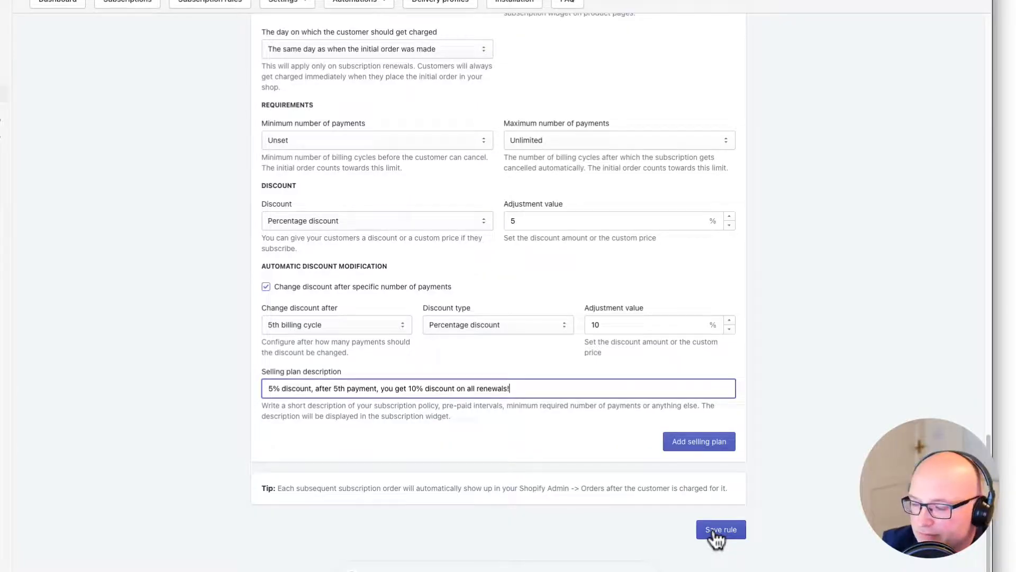
left_click(720, 529)
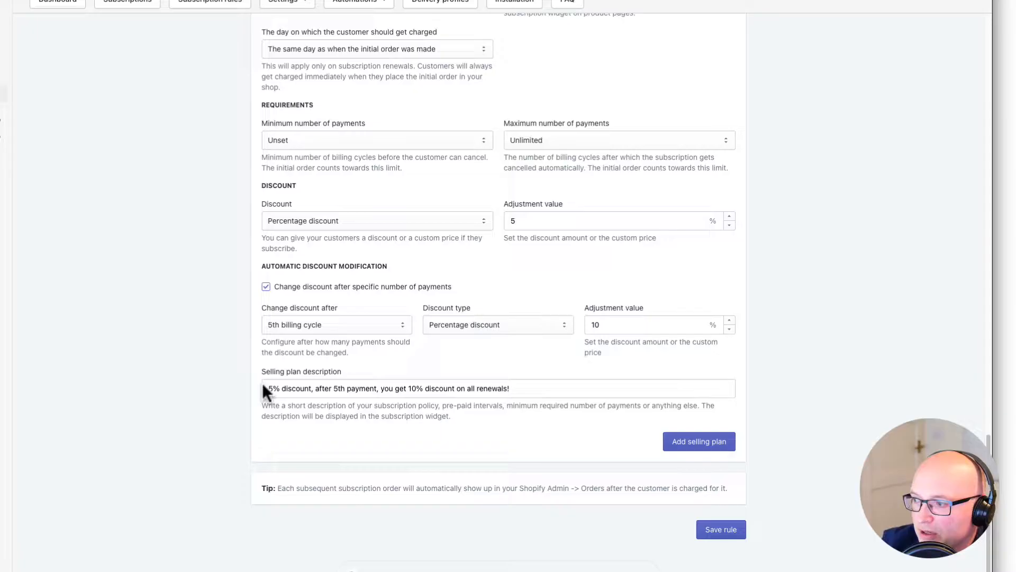
Reopen the saved Subscribe & save rule to verify it, then return to the rules list.
scroll("up", 3)
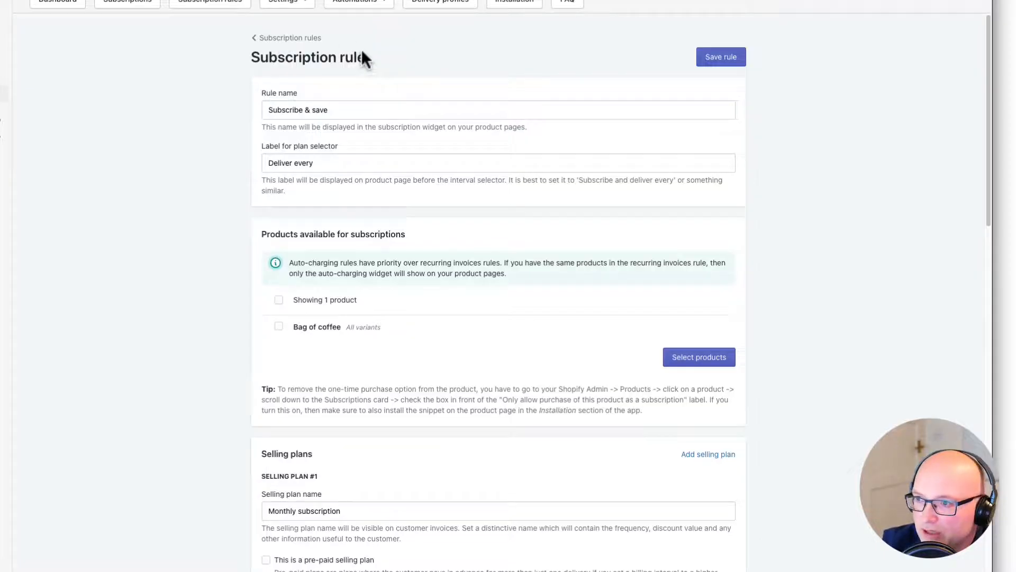
mouse_move(330, 51)
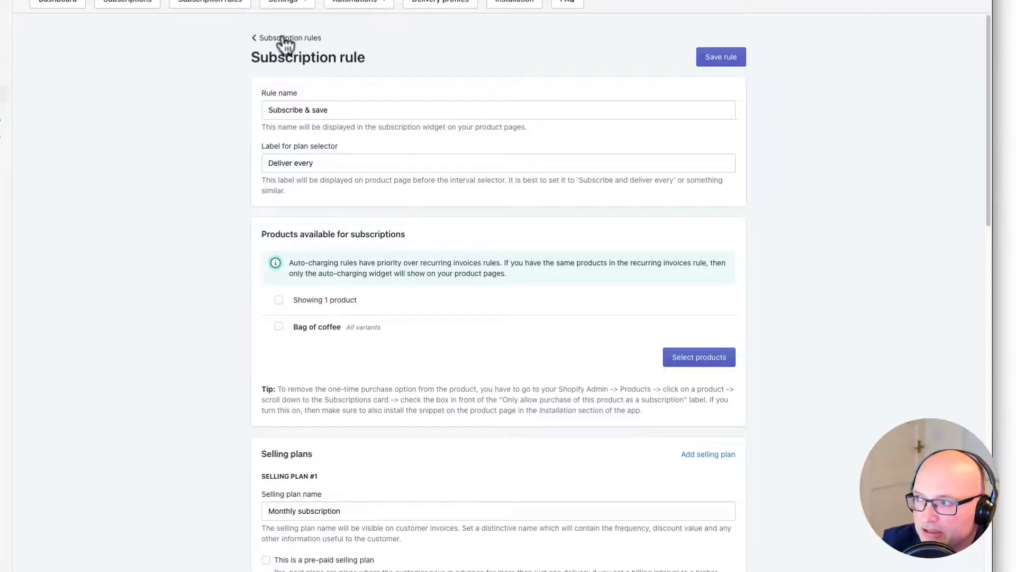
left_click(289, 37)
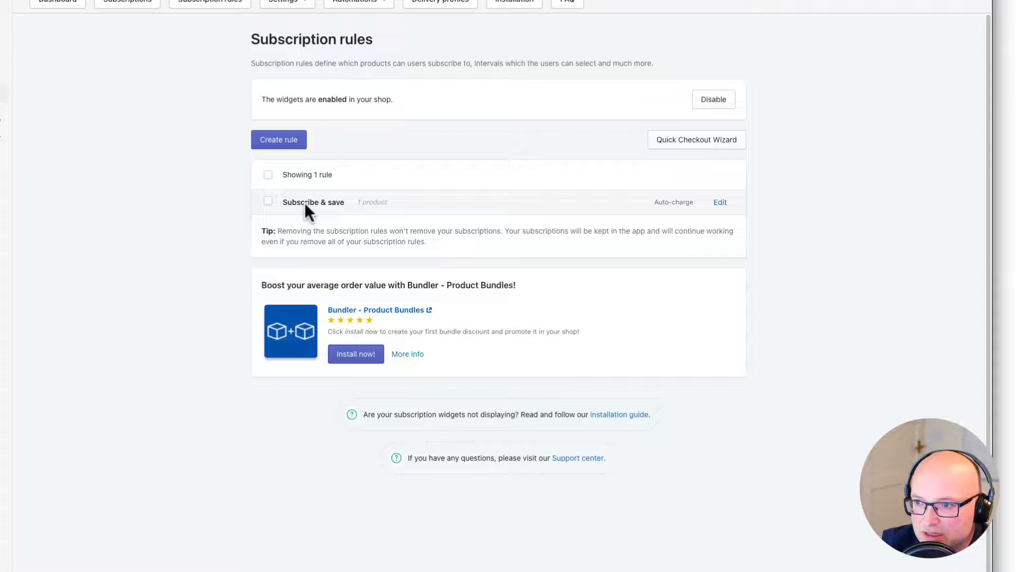
mouse_move(287, 210)
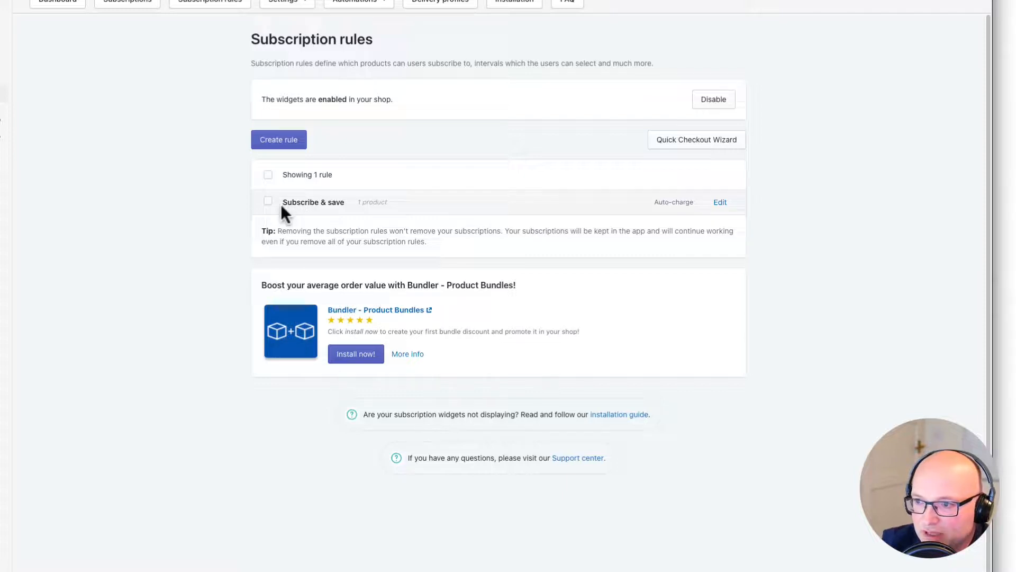
mouse_move(336, 217)
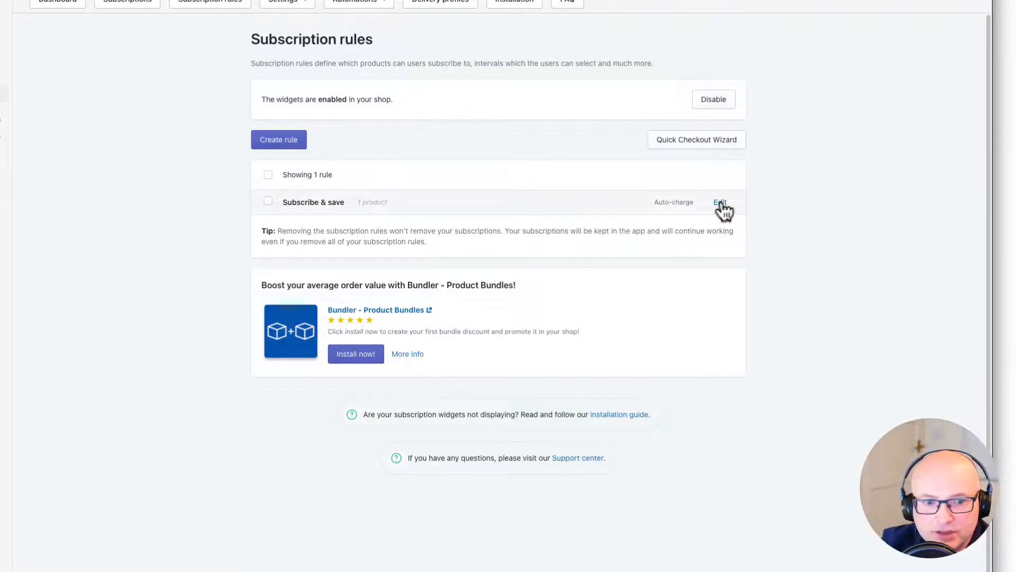
mouse_move(721, 206)
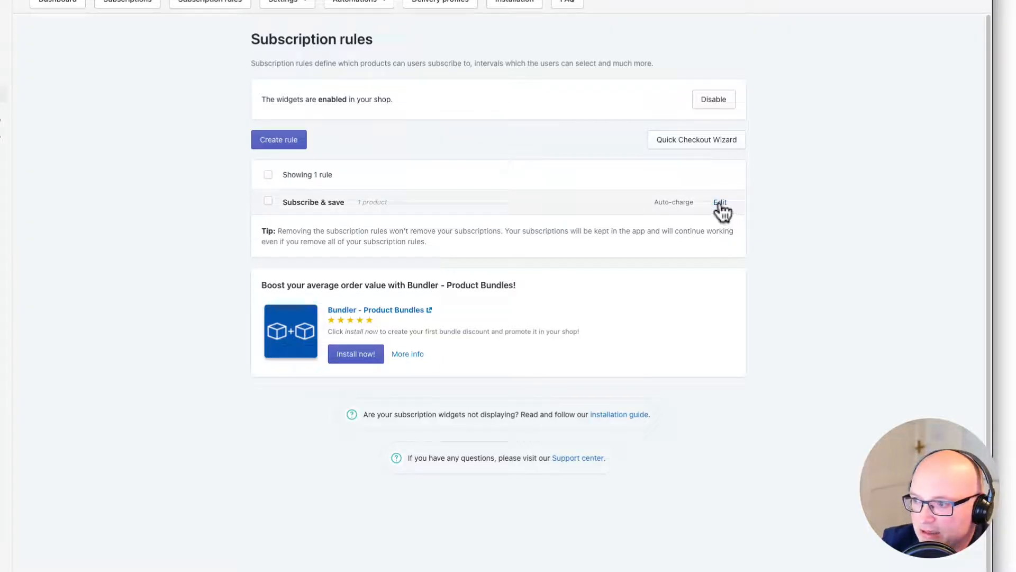
left_click(719, 202)
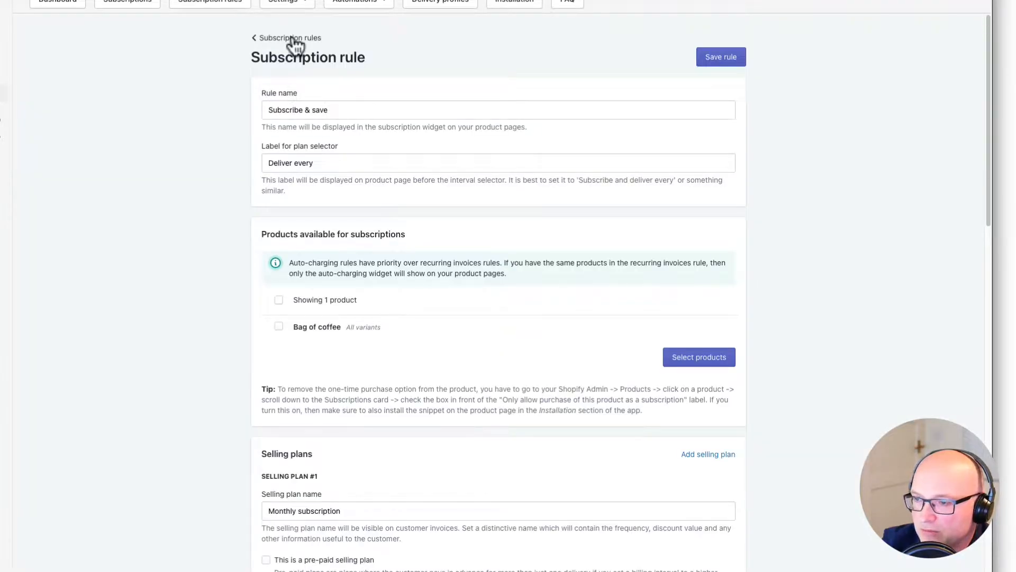
left_click(289, 38)
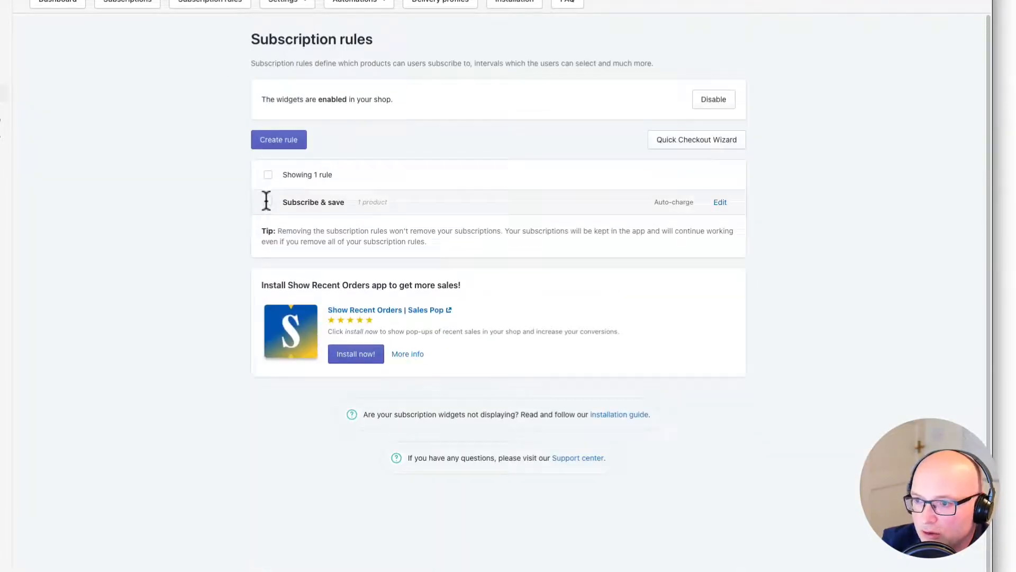
left_click(268, 202)
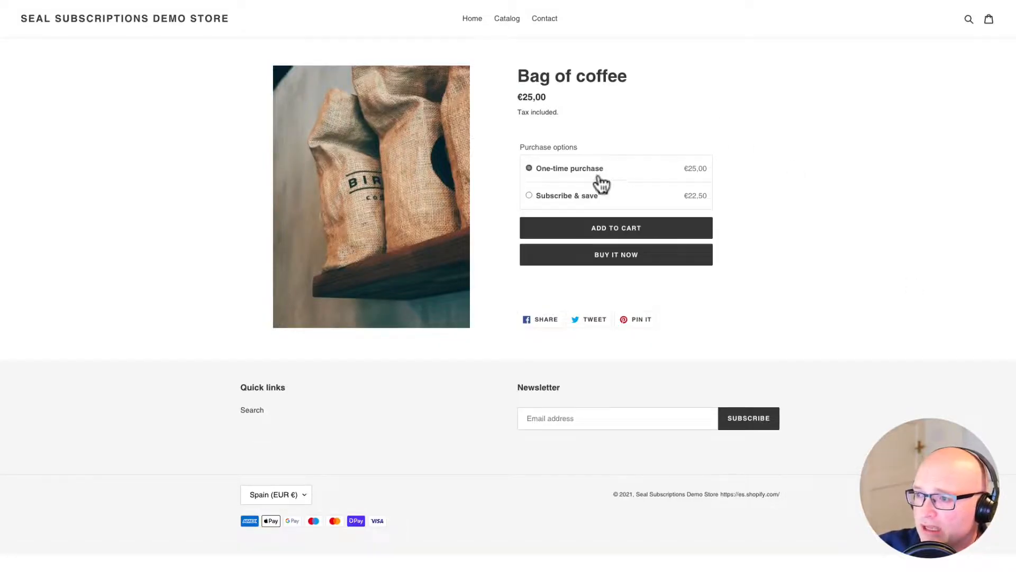
mouse_move(541, 181)
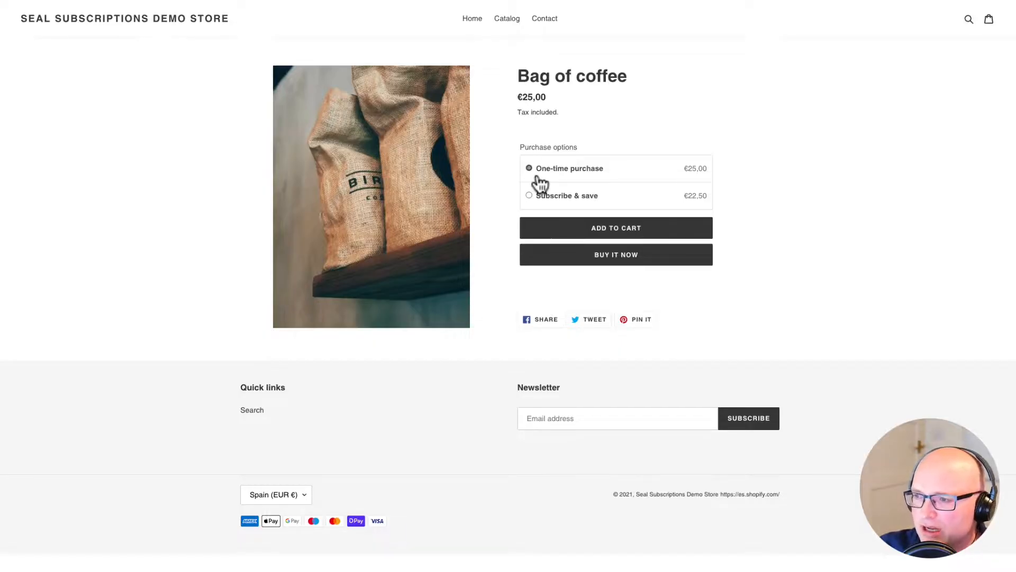
mouse_move(530, 211)
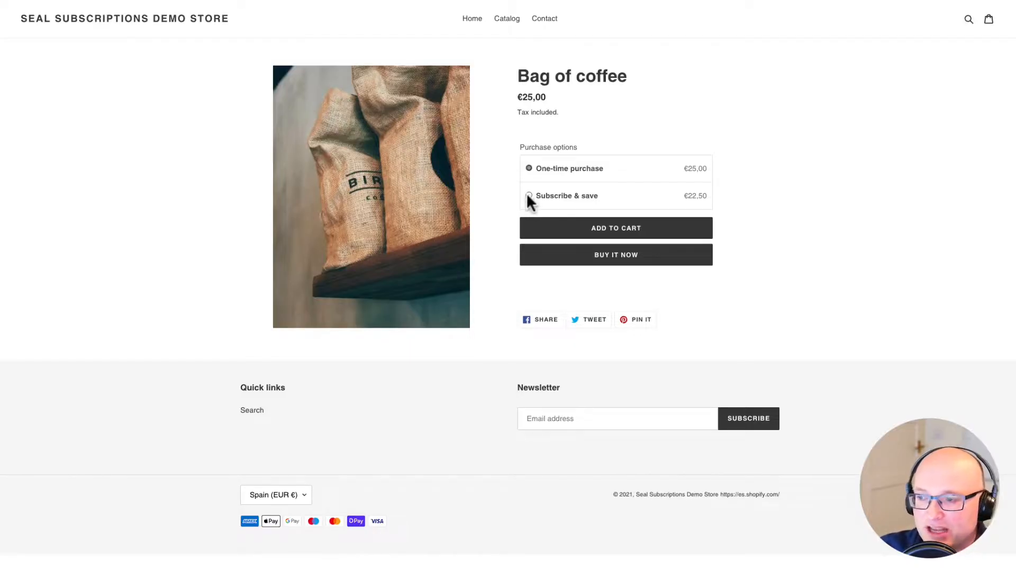
Choose Subscribe & save for Bag of coffee with delivery every 2 months (€23,75).
left_click(529, 195)
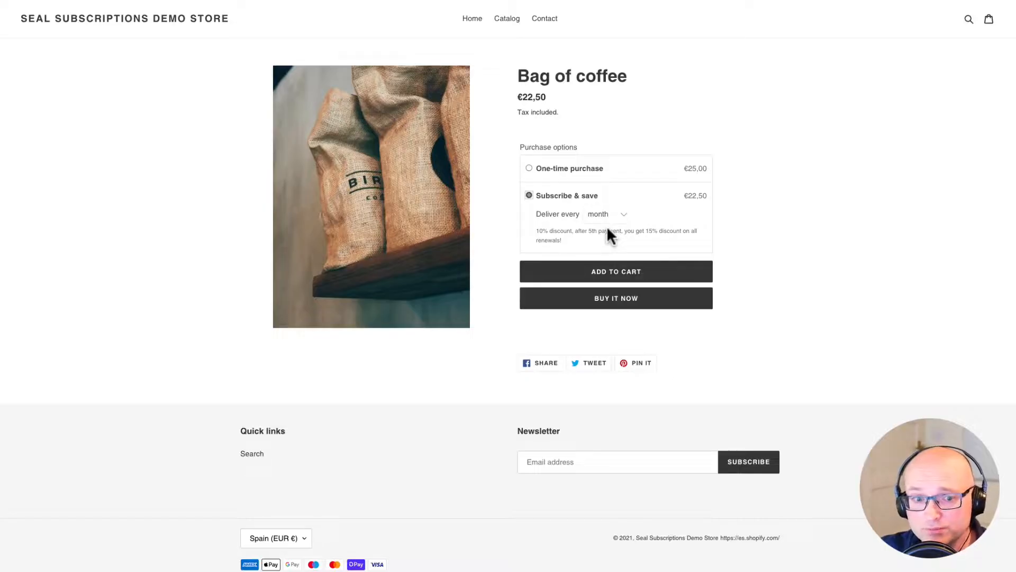
left_click(604, 214)
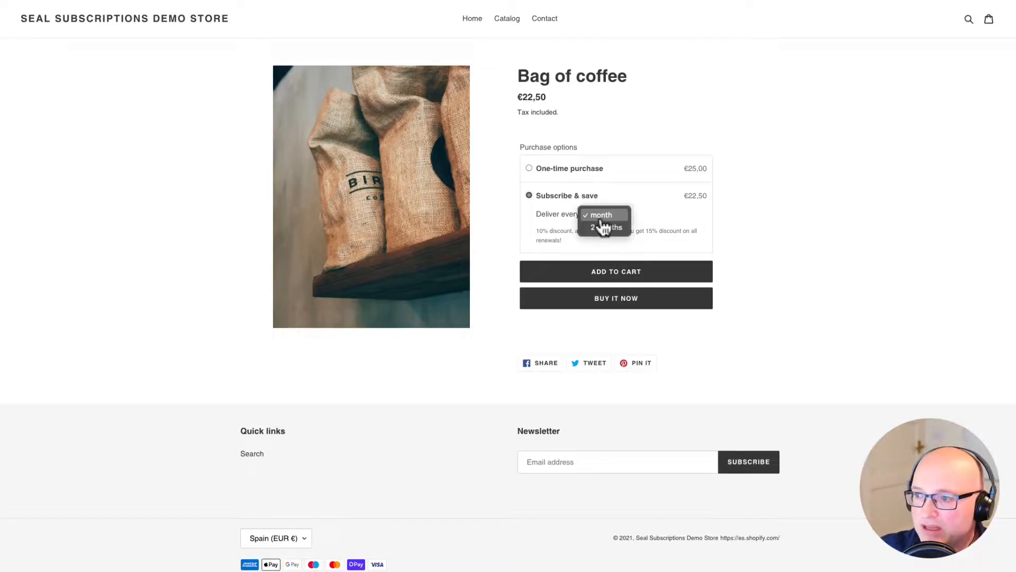
left_click(597, 214)
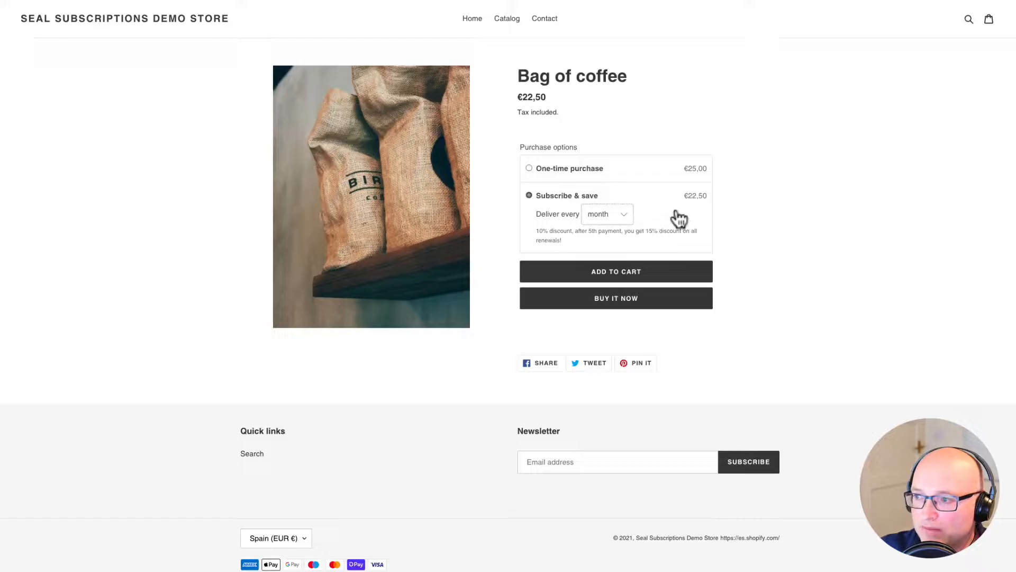
mouse_move(691, 211)
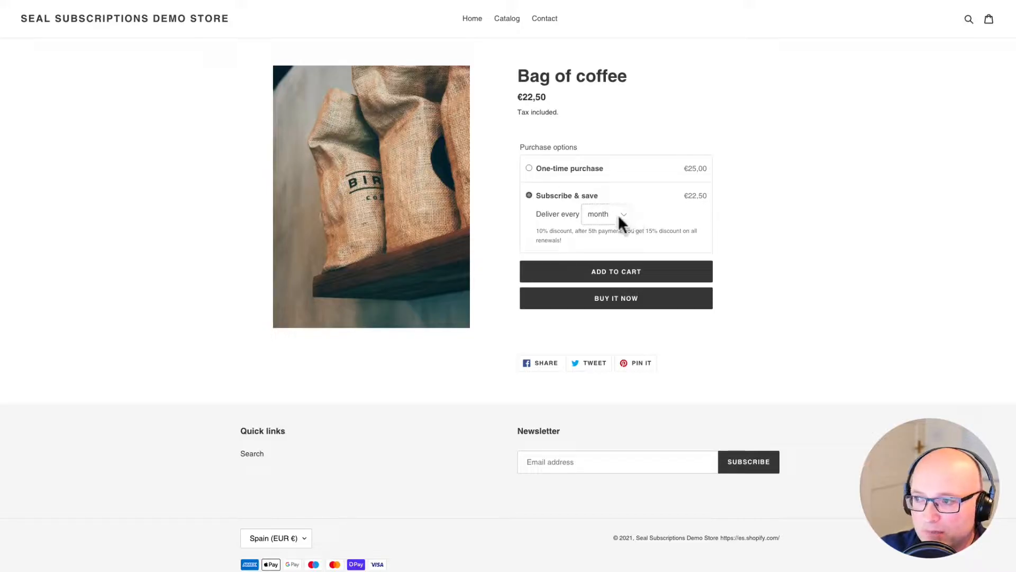
left_click(606, 214)
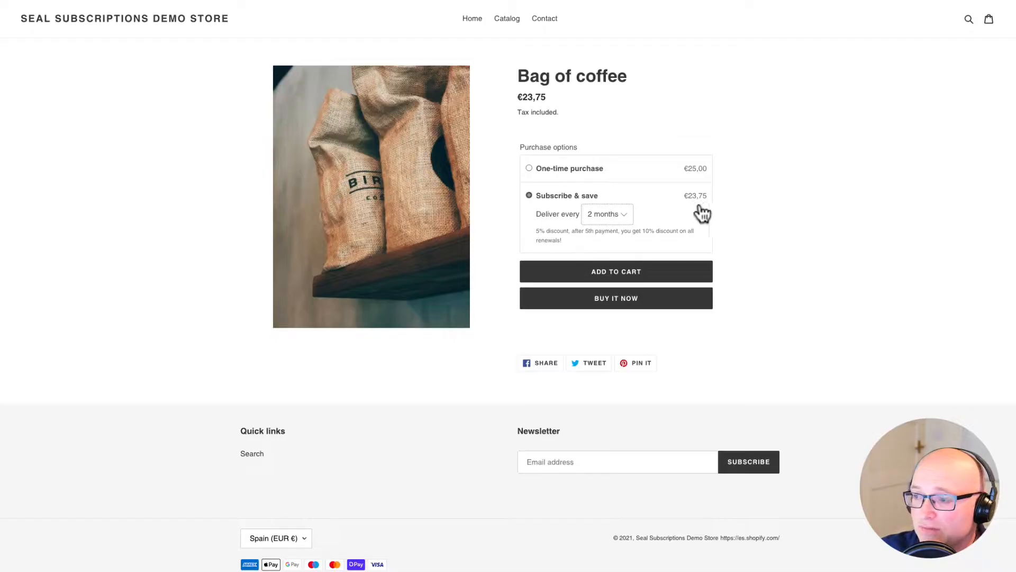
mouse_move(664, 223)
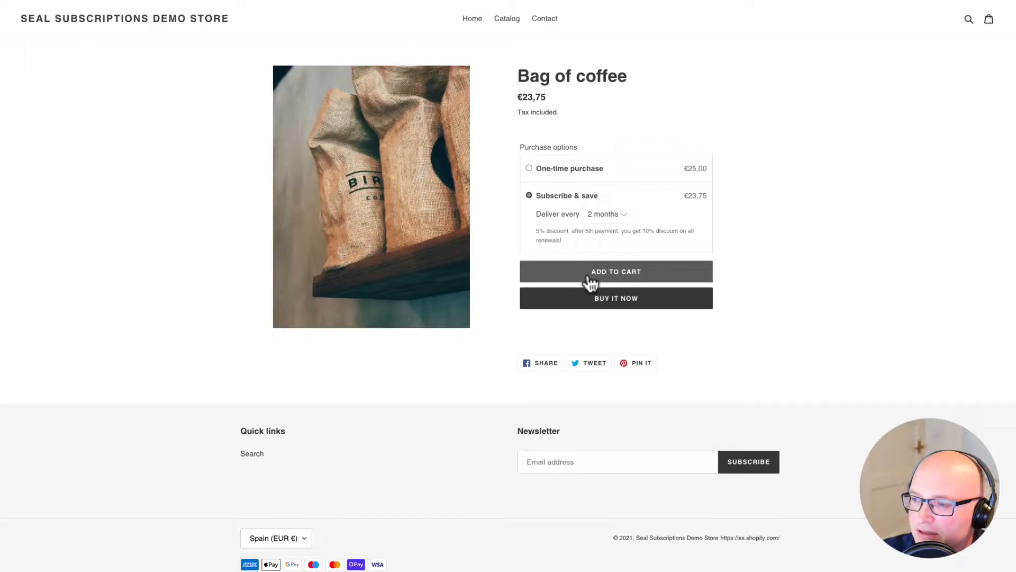
Add the bimonthly coffee subscription to the cart and proceed to checkout at €23,75.
left_click(616, 271)
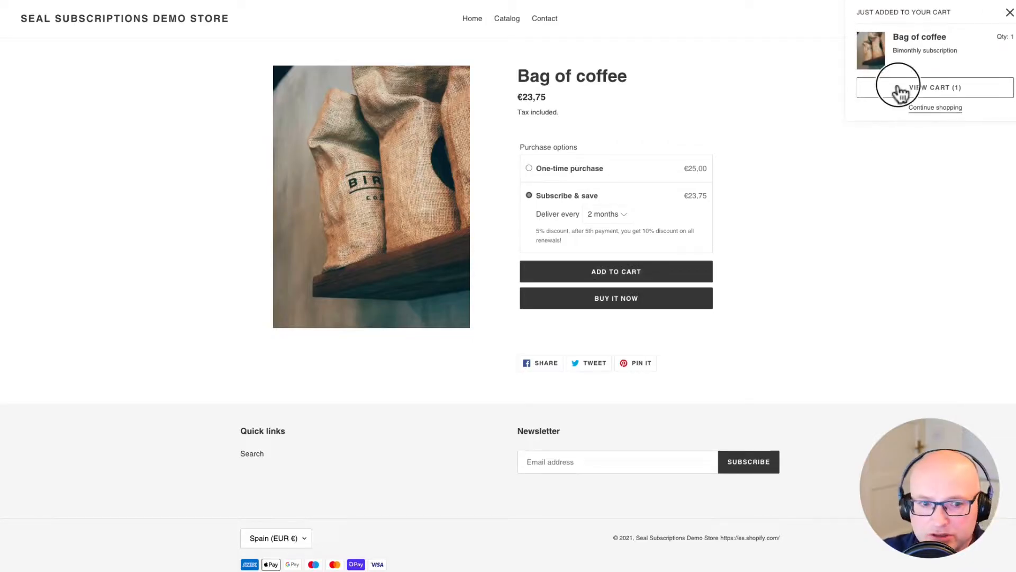
left_click(935, 87)
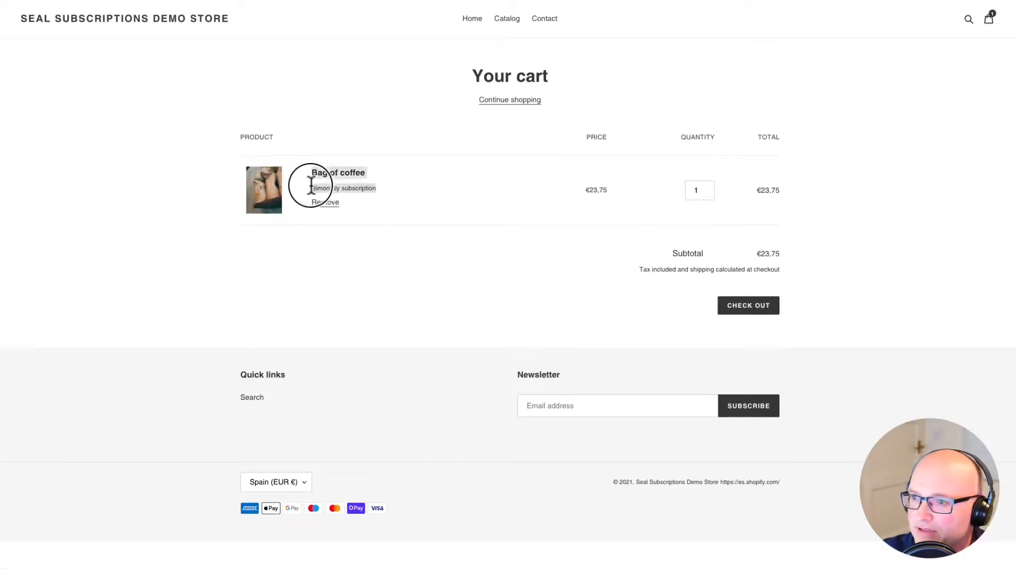
mouse_move(73, 329)
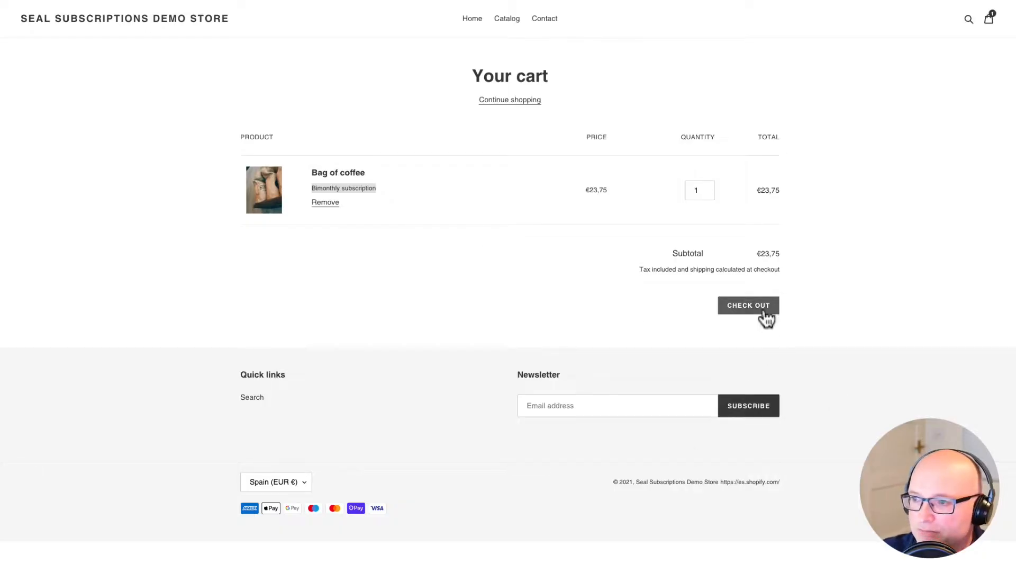
left_click(748, 305)
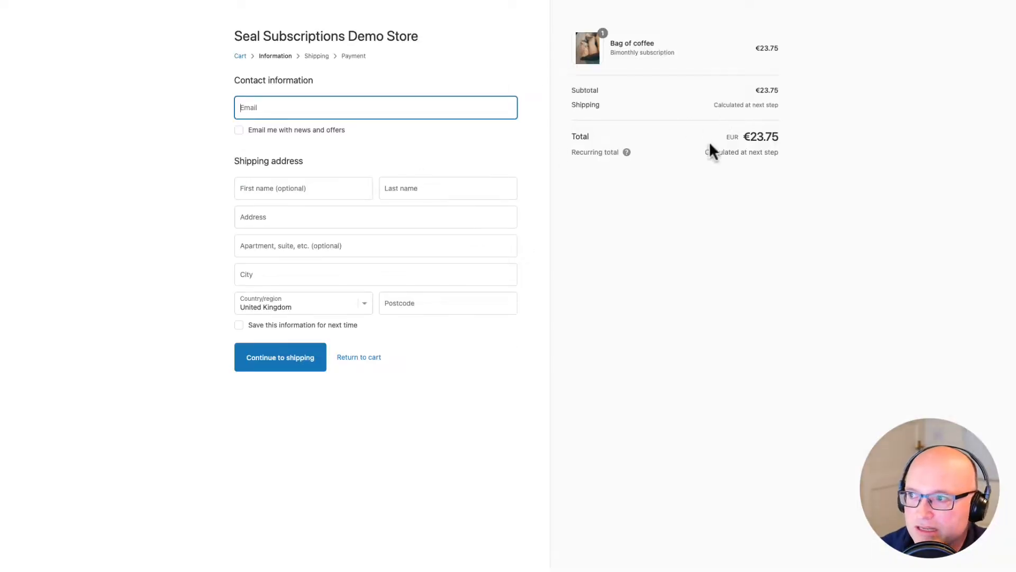